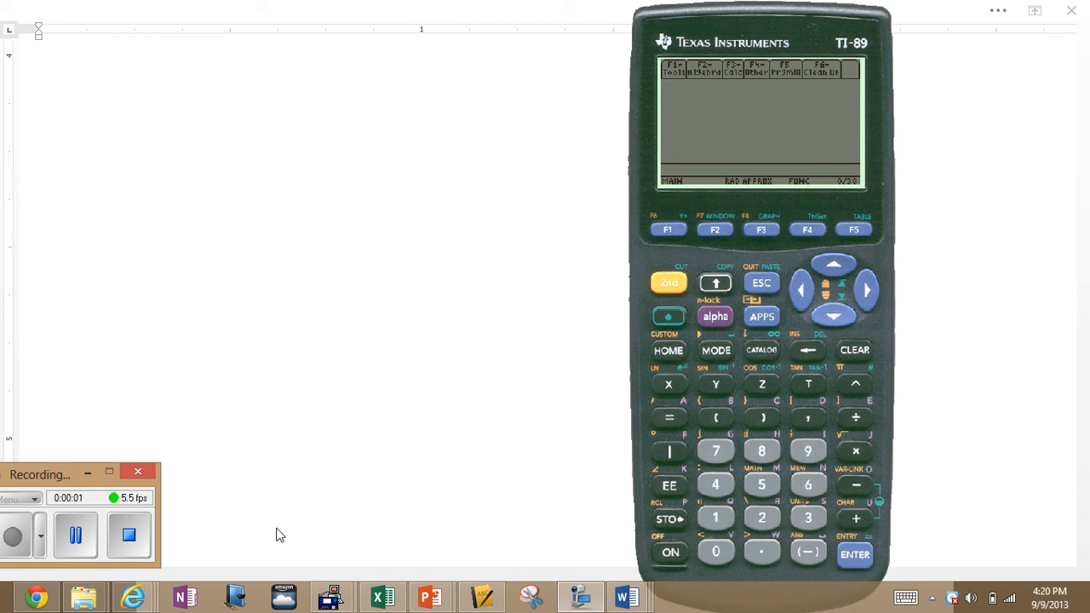
mouse_move(766, 428)
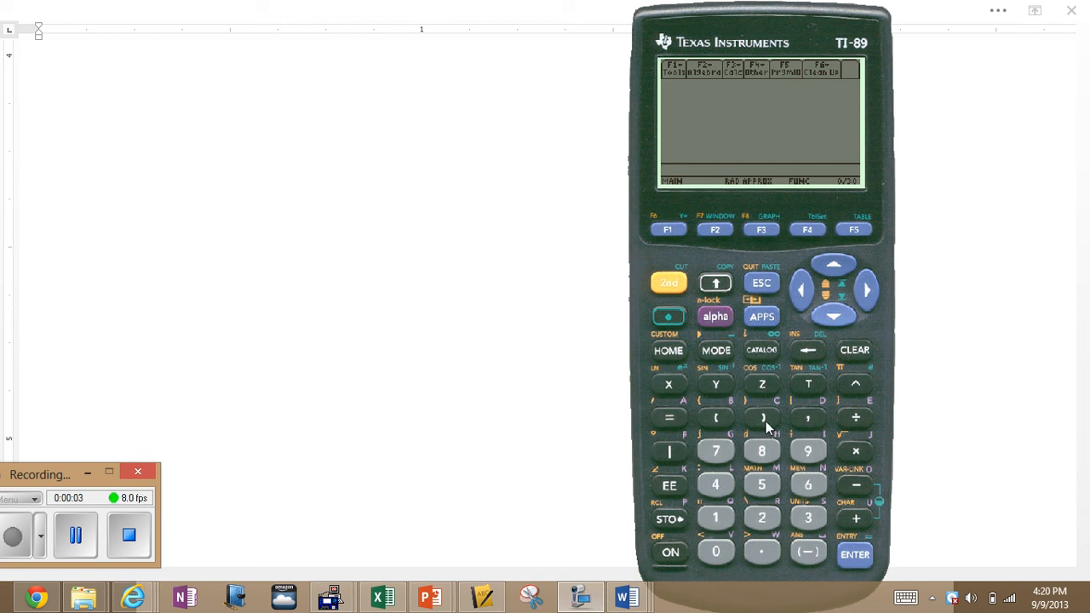
mouse_move(702, 498)
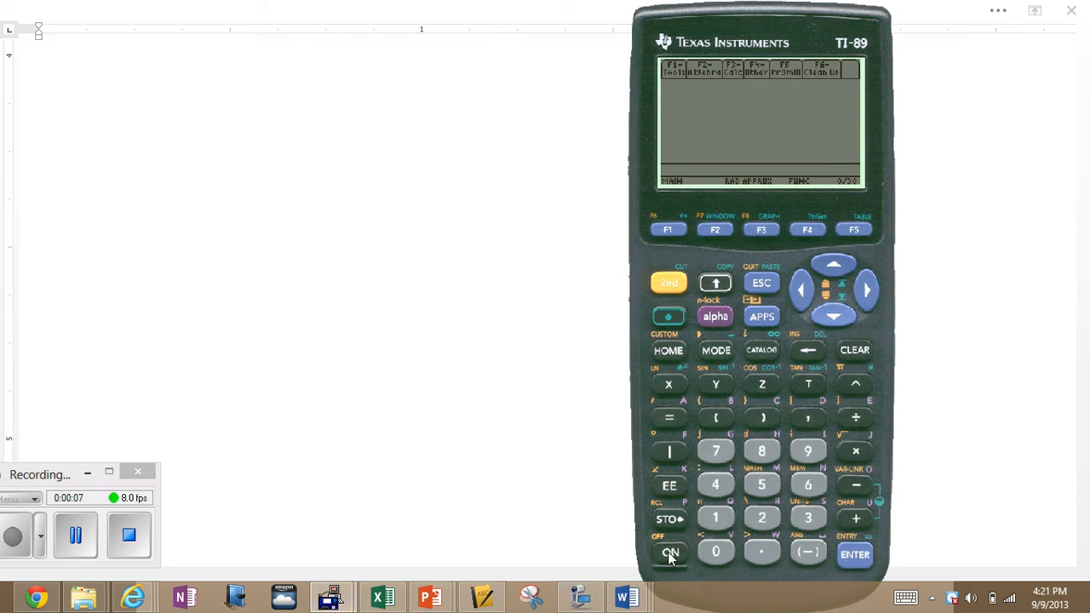
mouse_move(711, 129)
type("25^")
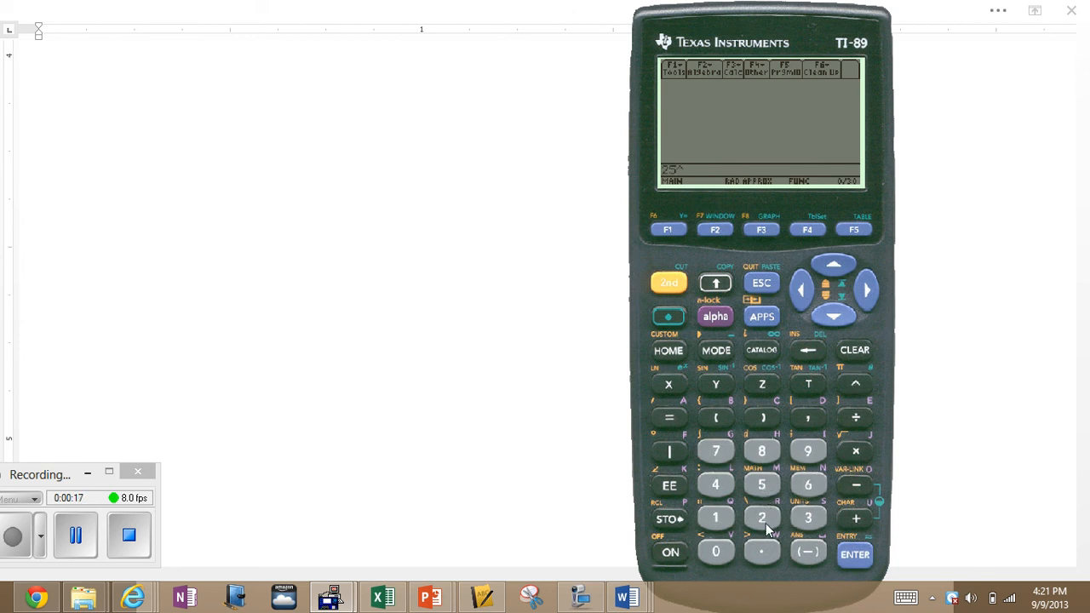
Evaluate a test power of 2 on the home screen to confirm the calculator responds
left_click(759, 516)
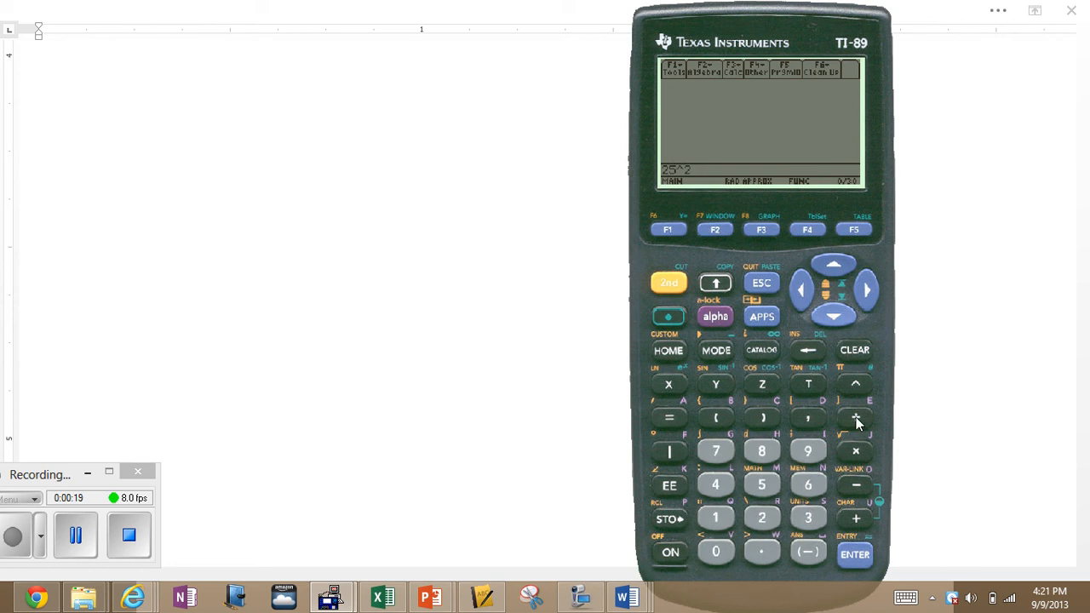
left_click(855, 554)
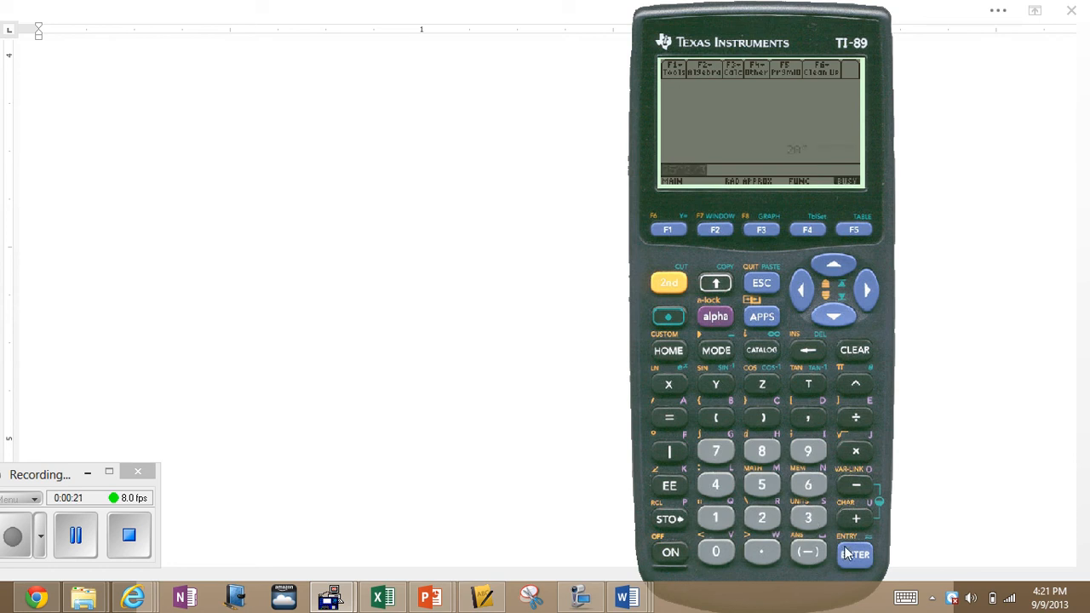
left_click(855, 552)
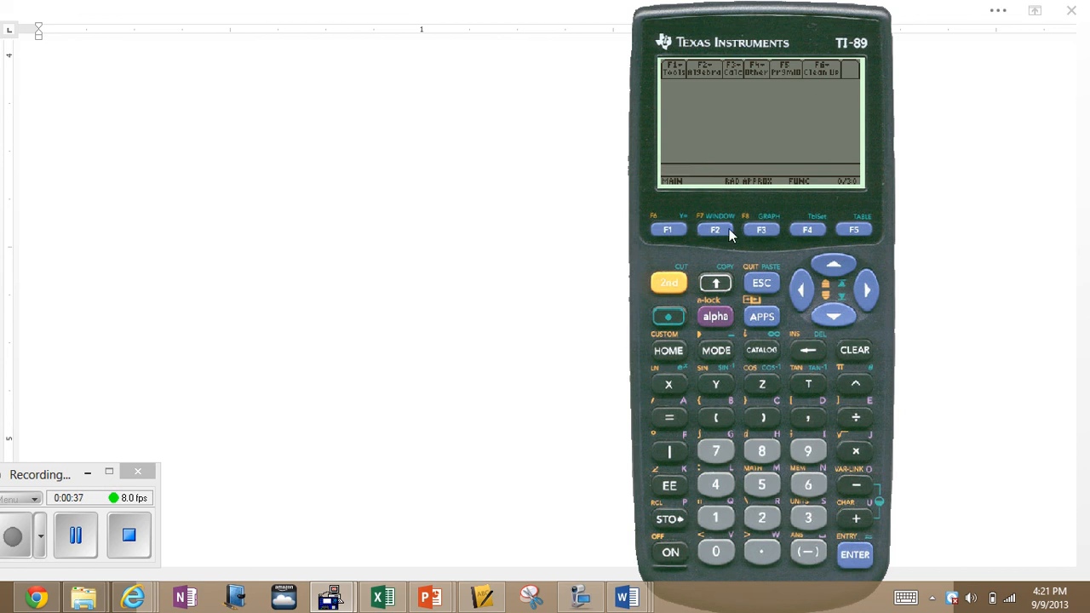
mouse_move(698, 368)
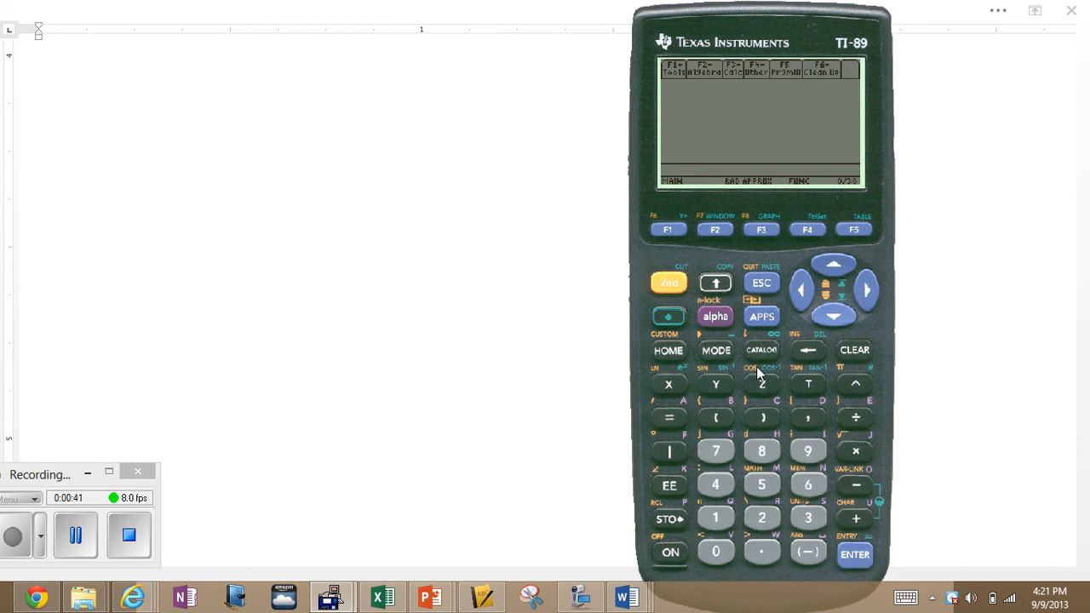
mouse_move(715, 426)
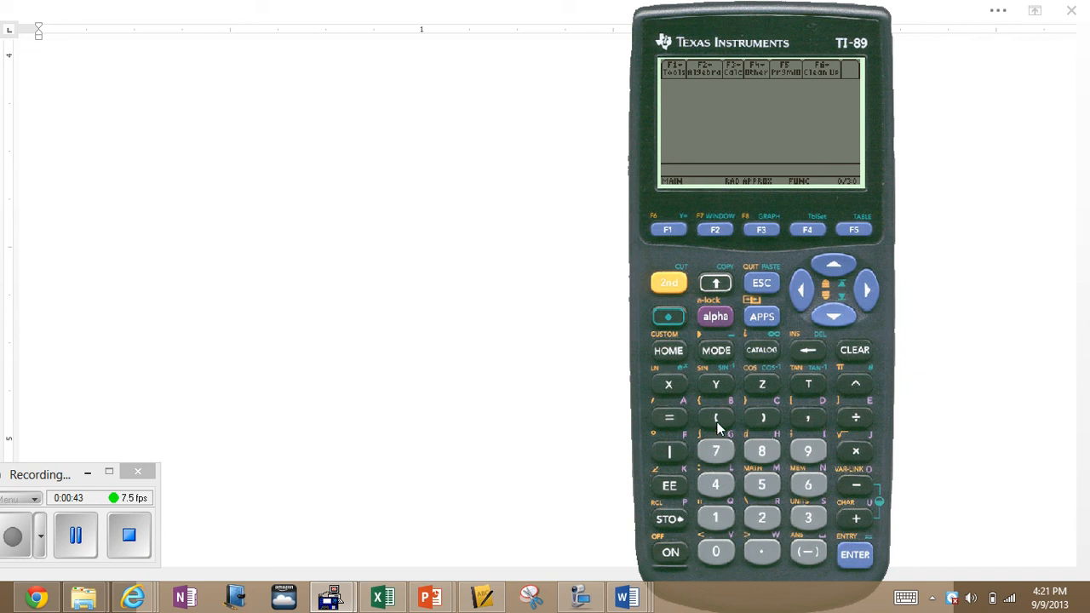
mouse_move(730, 324)
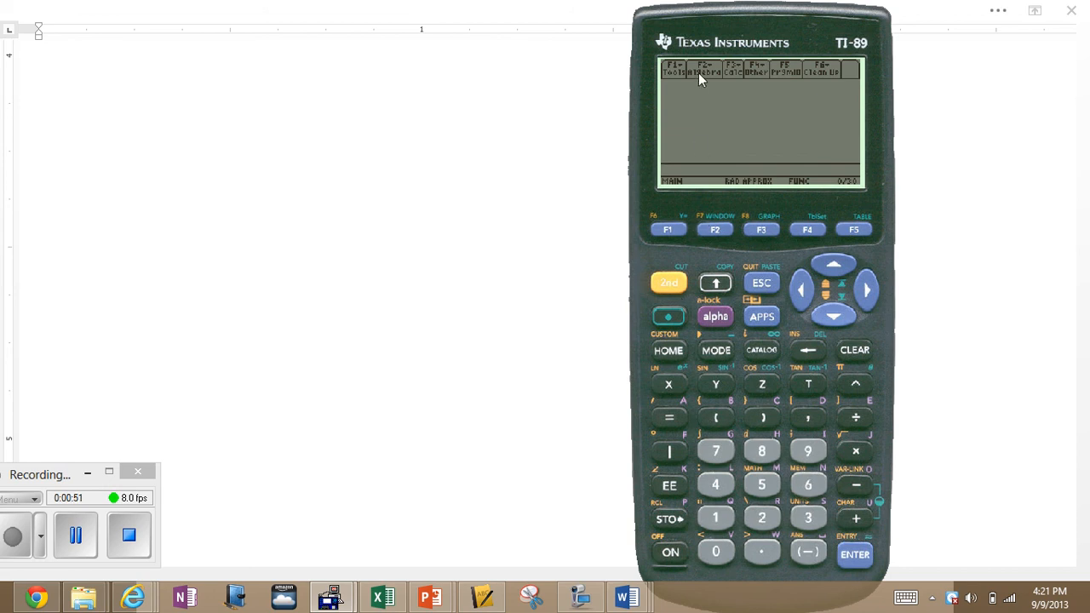
mouse_move(713, 191)
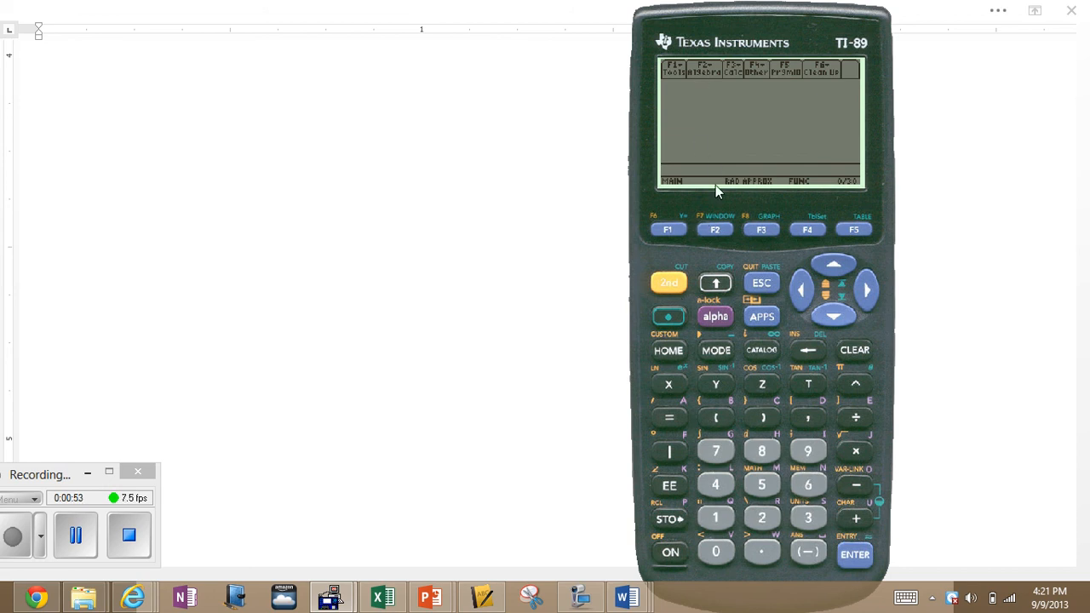
Bring up the F2 Algebra menu listing solve, factor, expand, zeros and approx
left_click(705, 69)
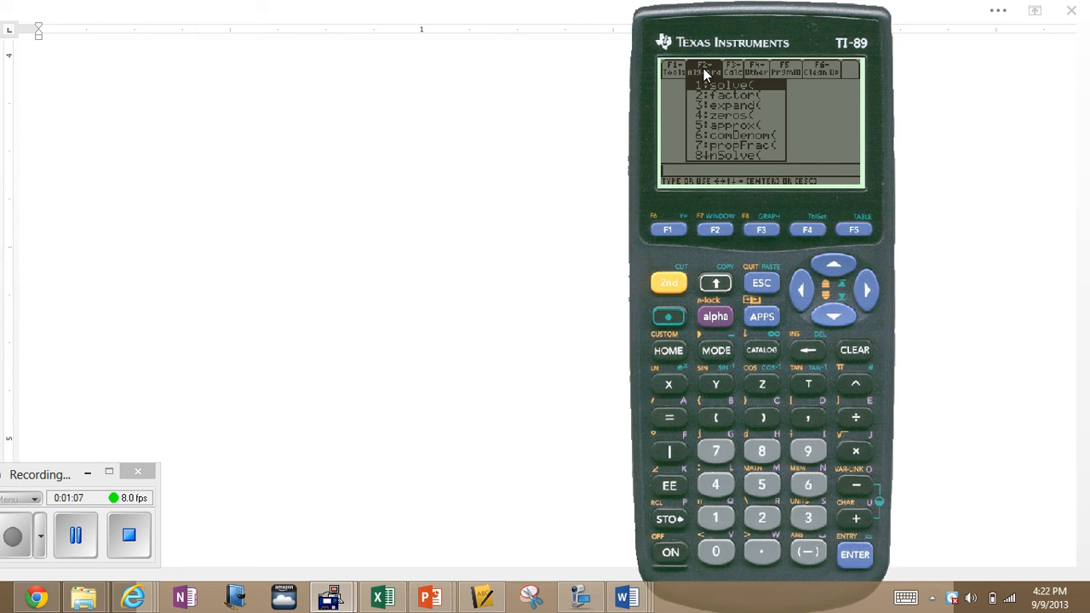
mouse_move(688, 119)
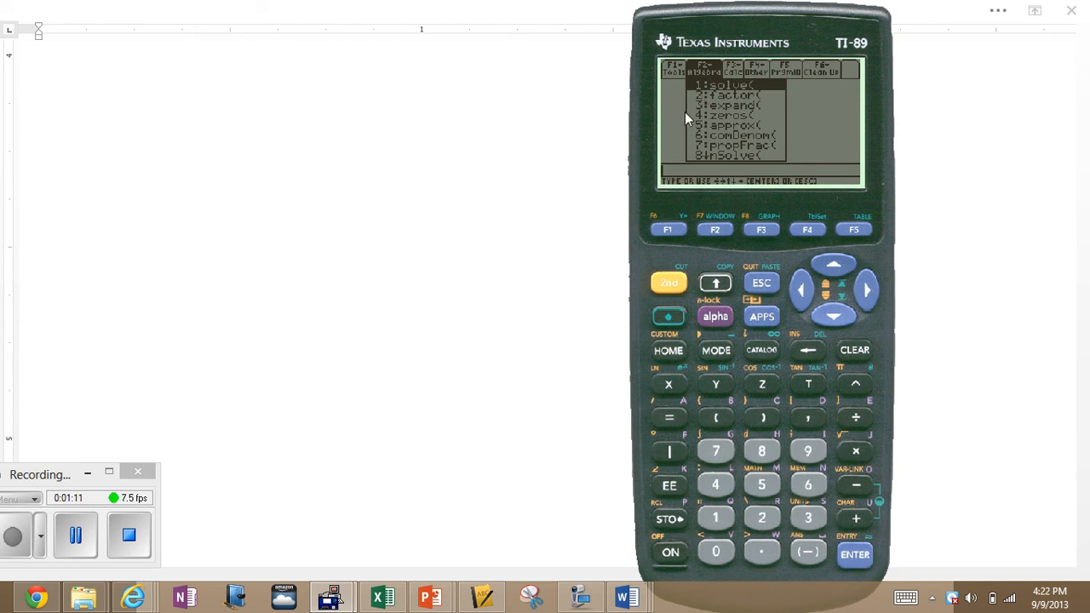
mouse_move(680, 147)
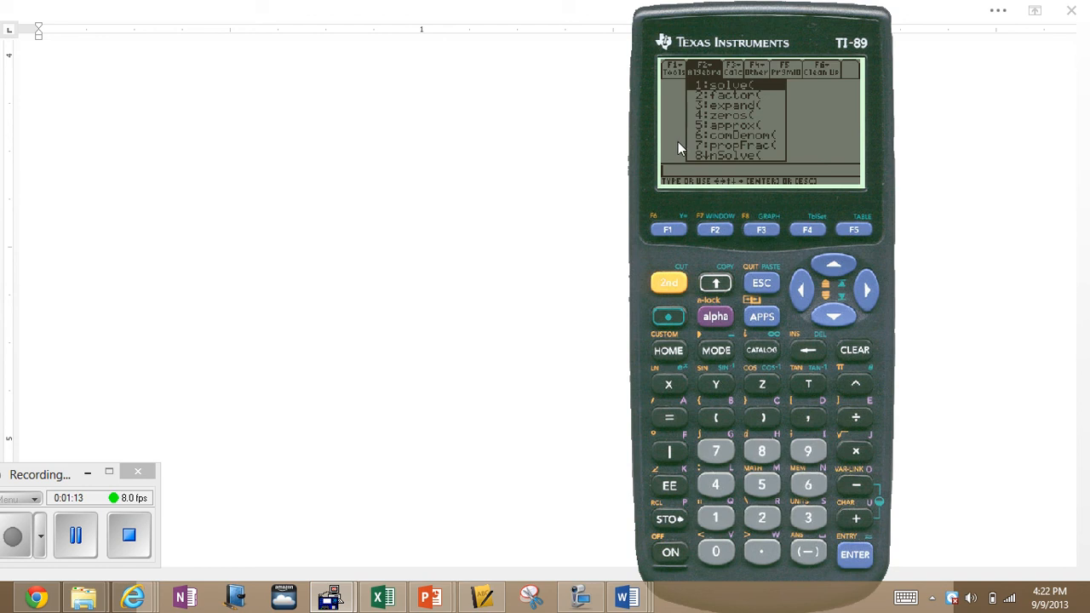
mouse_move(749, 172)
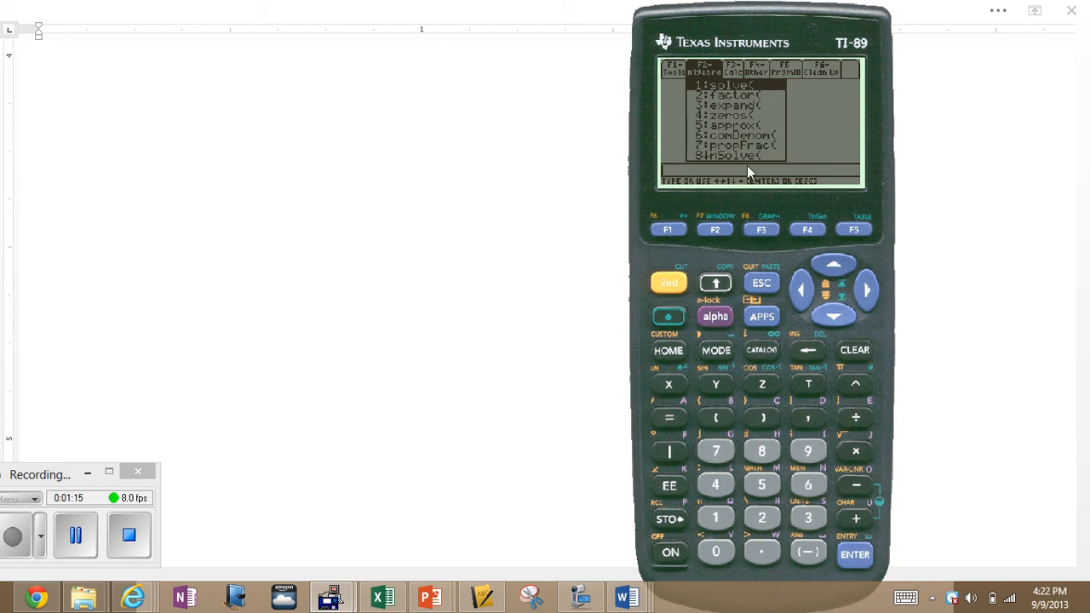
mouse_move(833, 262)
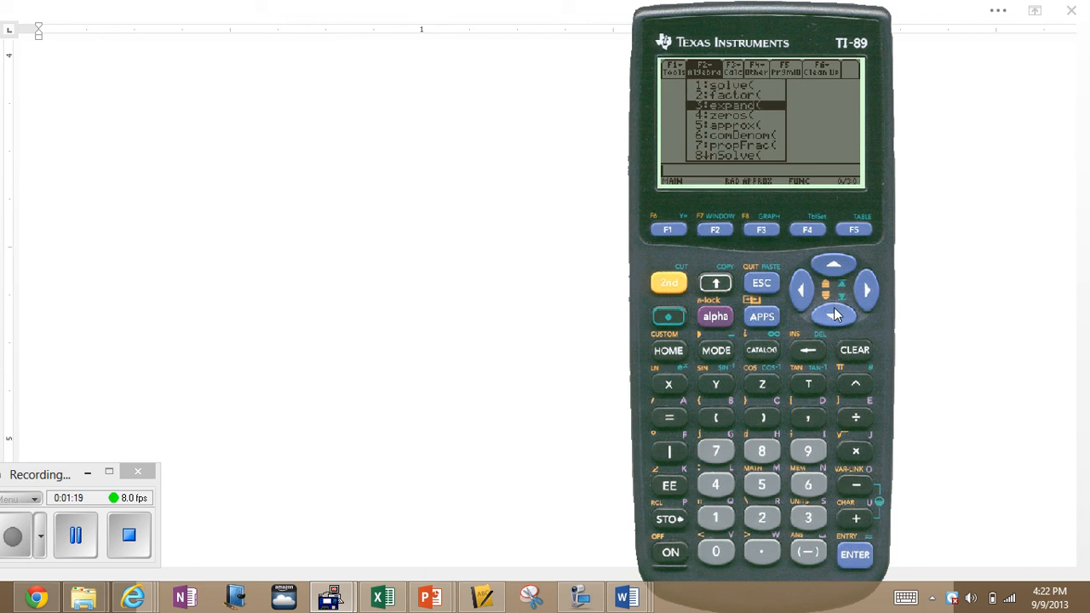
mouse_move(828, 436)
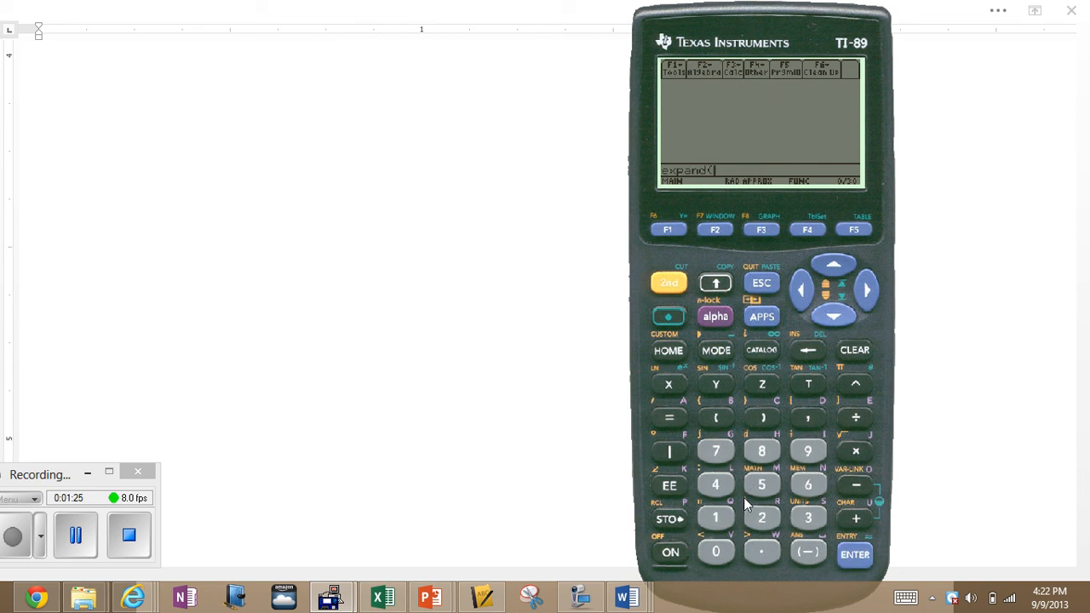
mouse_move(712, 440)
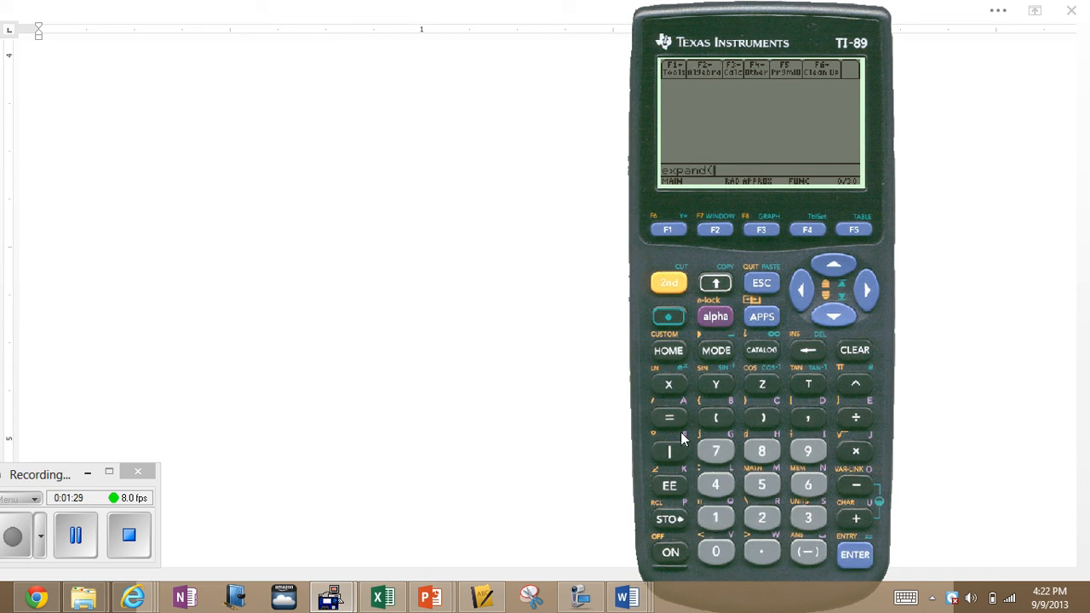
mouse_move(719, 408)
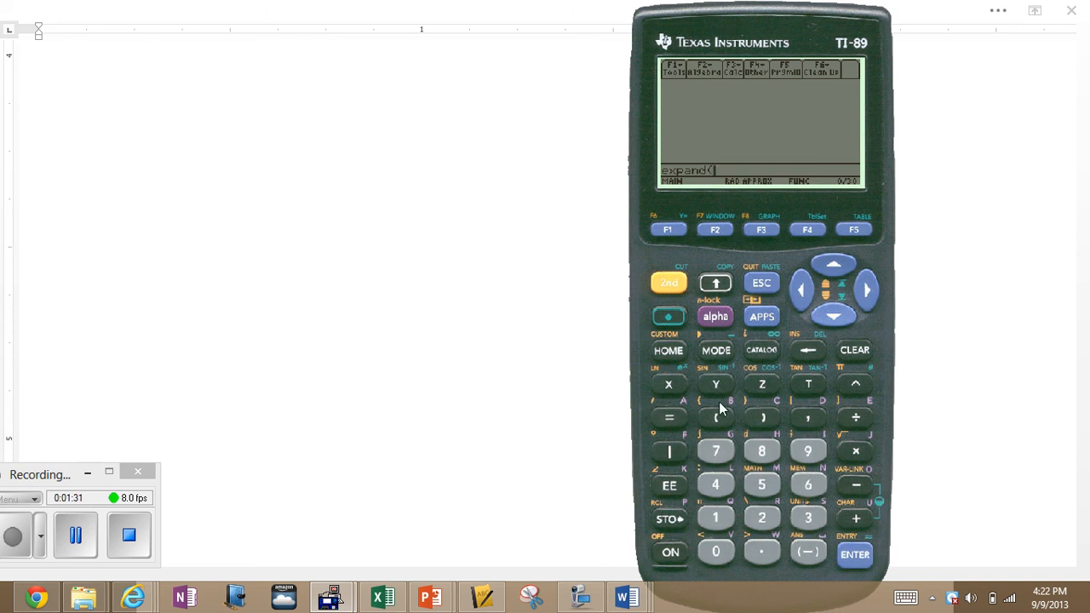
mouse_move(715, 169)
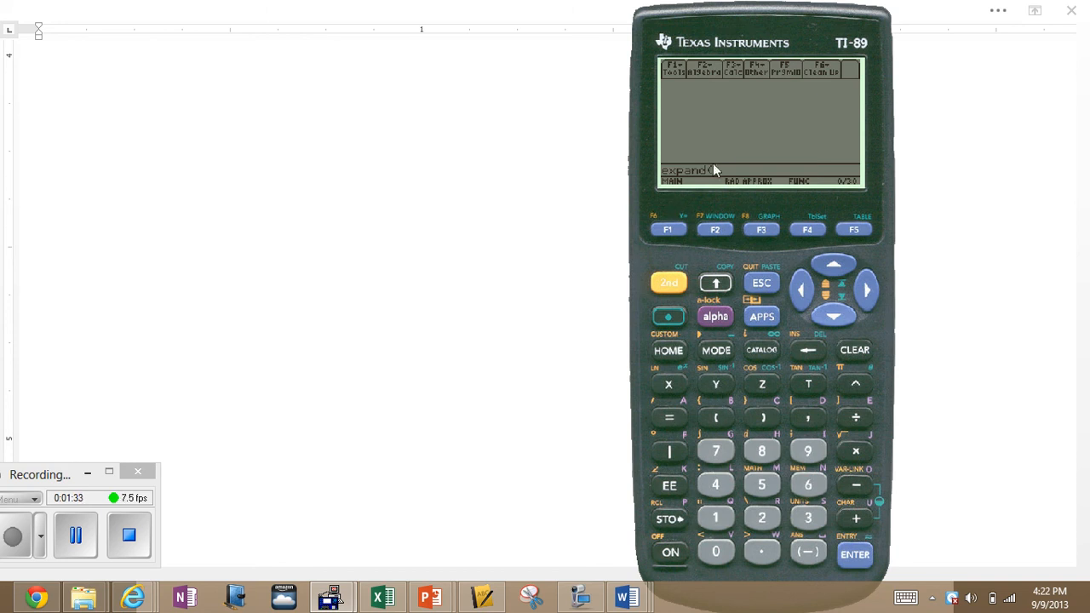
mouse_move(706, 172)
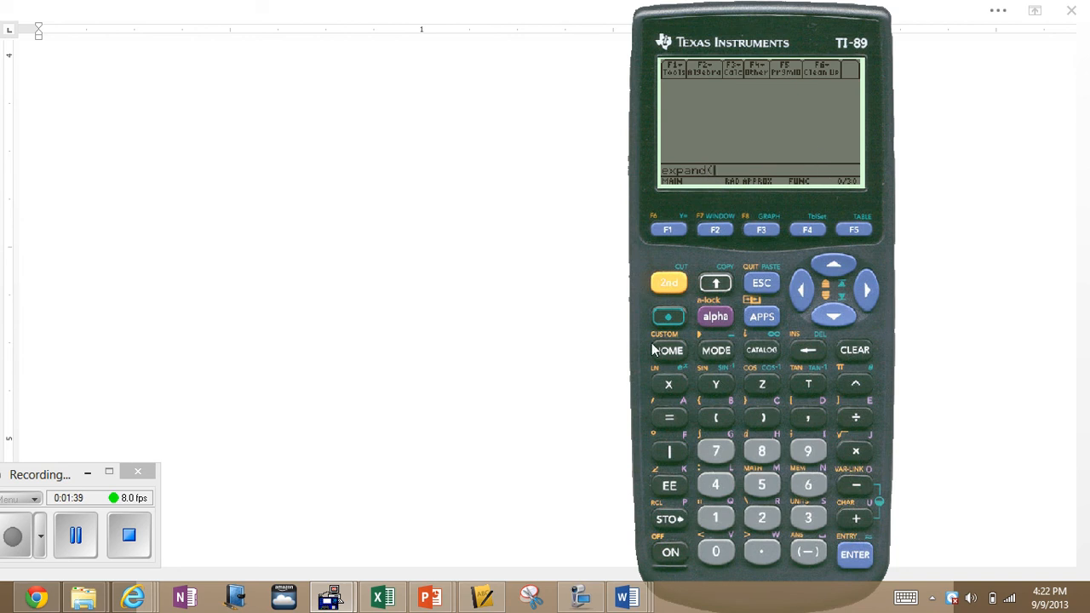
mouse_move(715, 426)
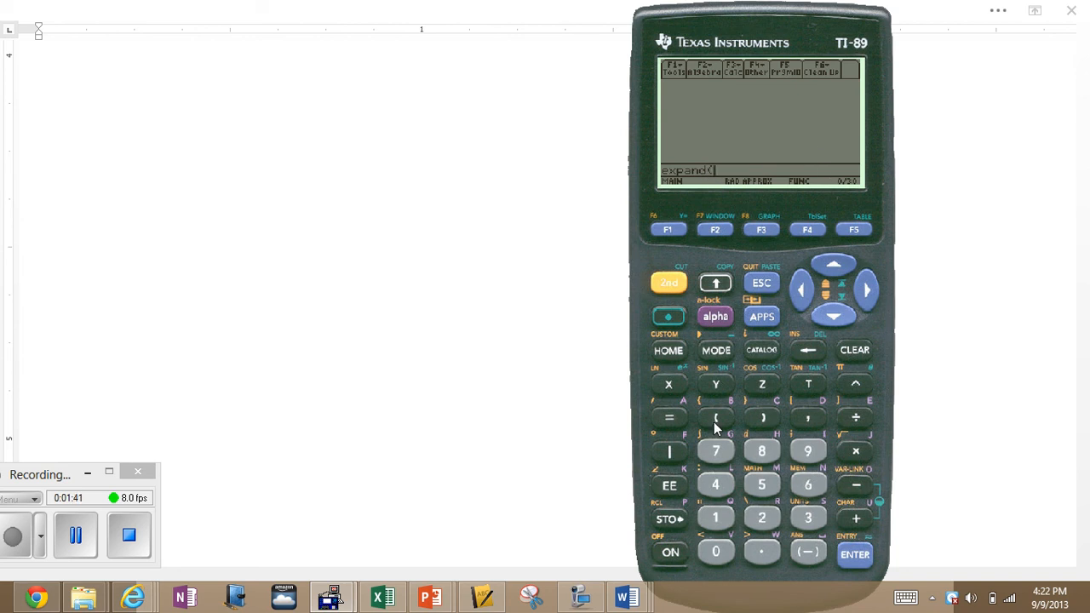
Enter the binomial factors (x+2)(x−5) into the expand command on the entry line
left_click(715, 417)
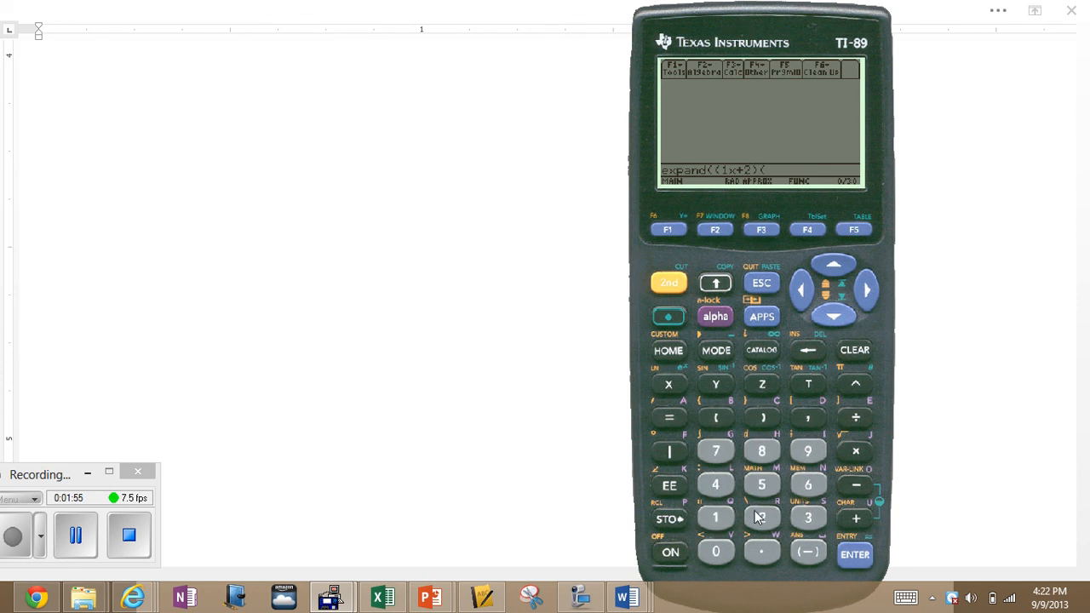
left_click(668, 385)
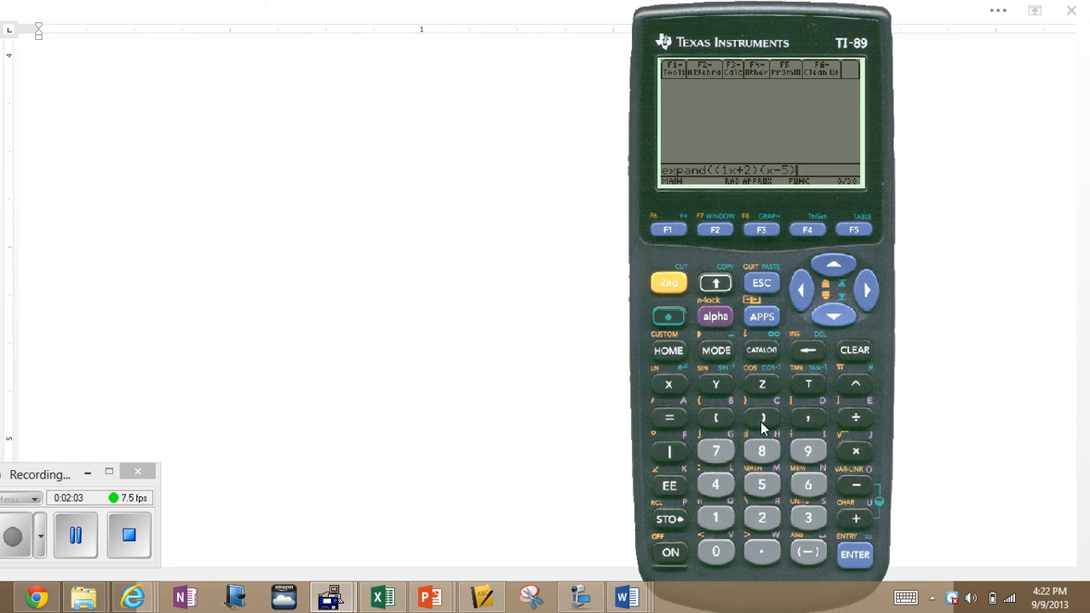
mouse_move(746, 184)
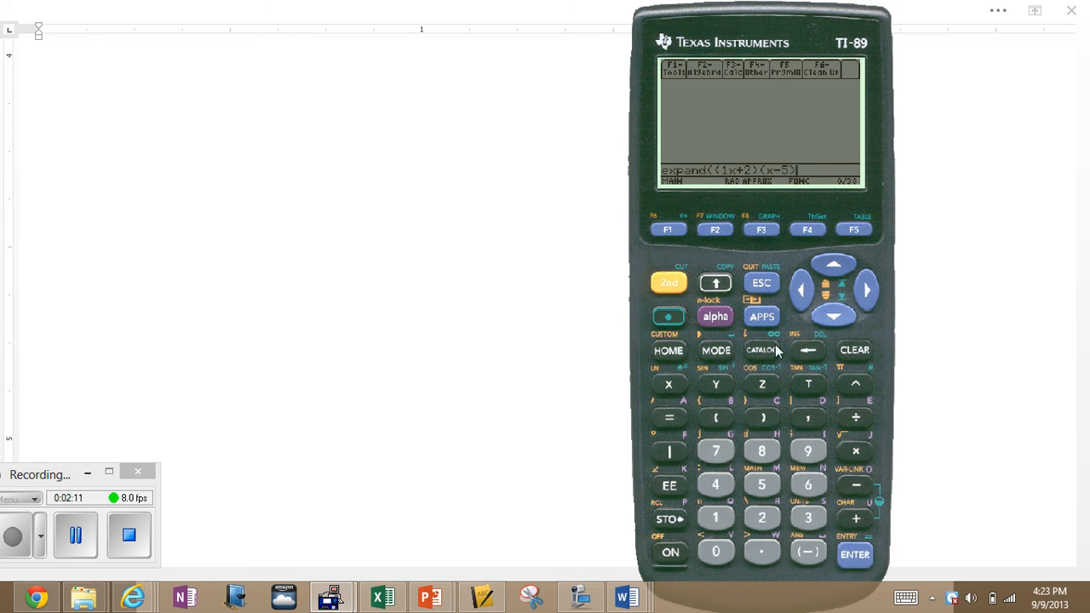
mouse_move(763, 428)
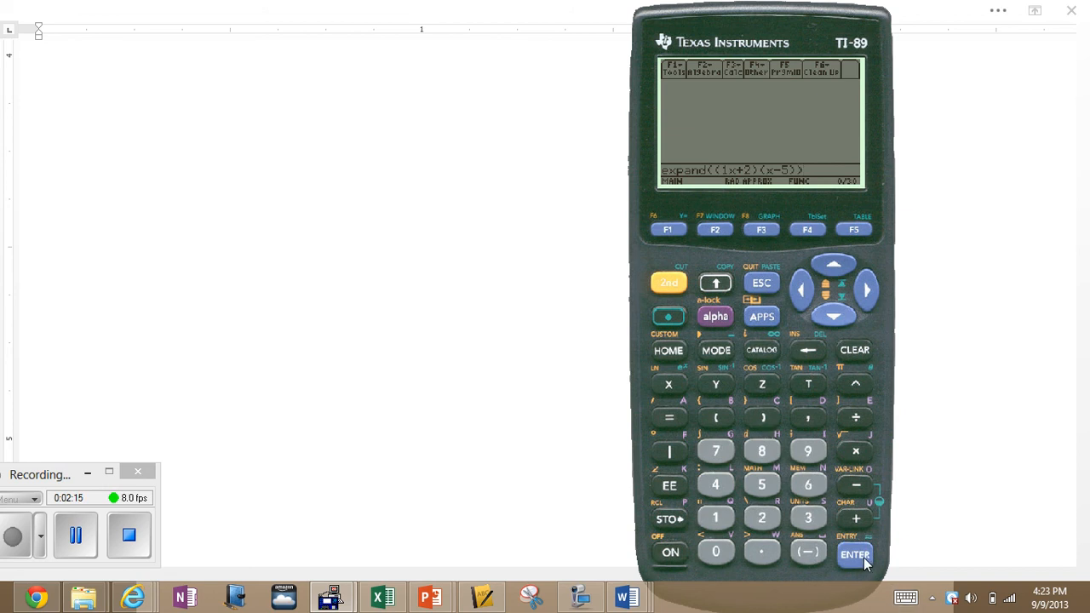
Evaluate expand((x+2)(x−5)) to get x² − 3x − 10 in the history
left_click(854, 555)
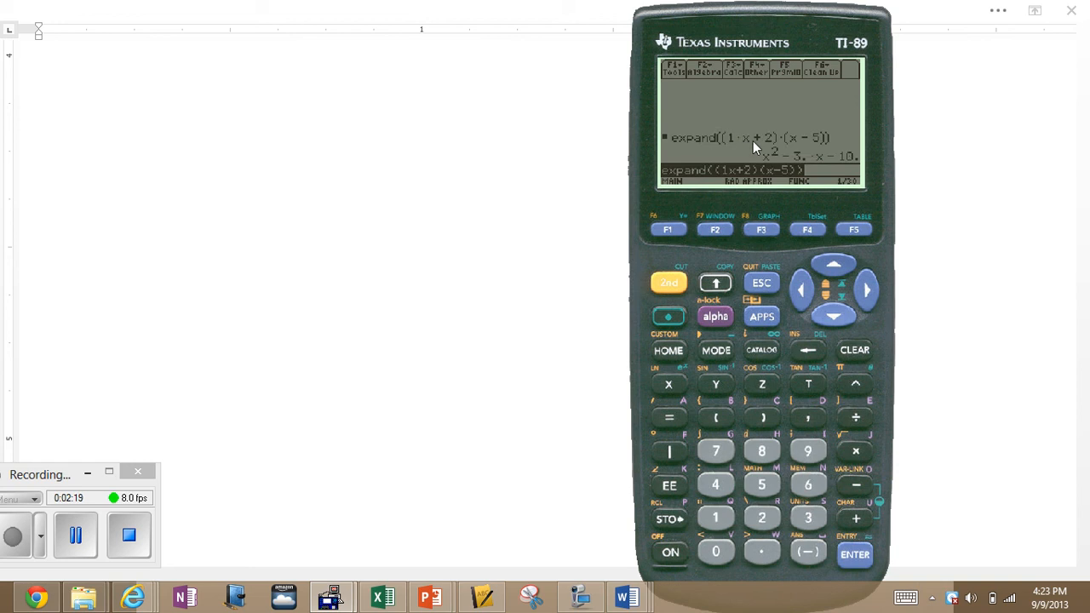
mouse_move(807, 158)
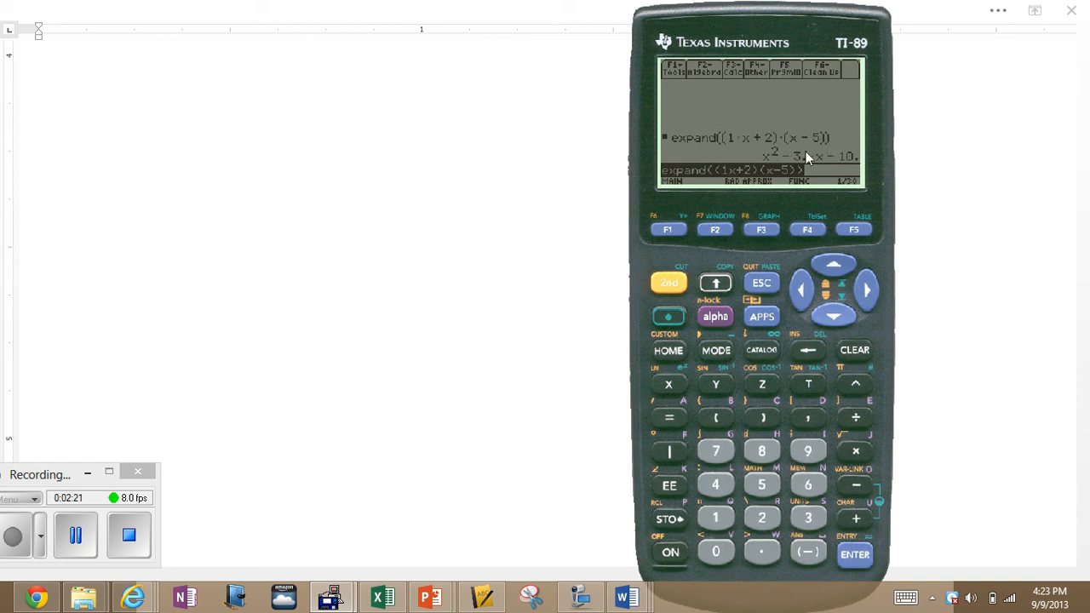
mouse_move(773, 163)
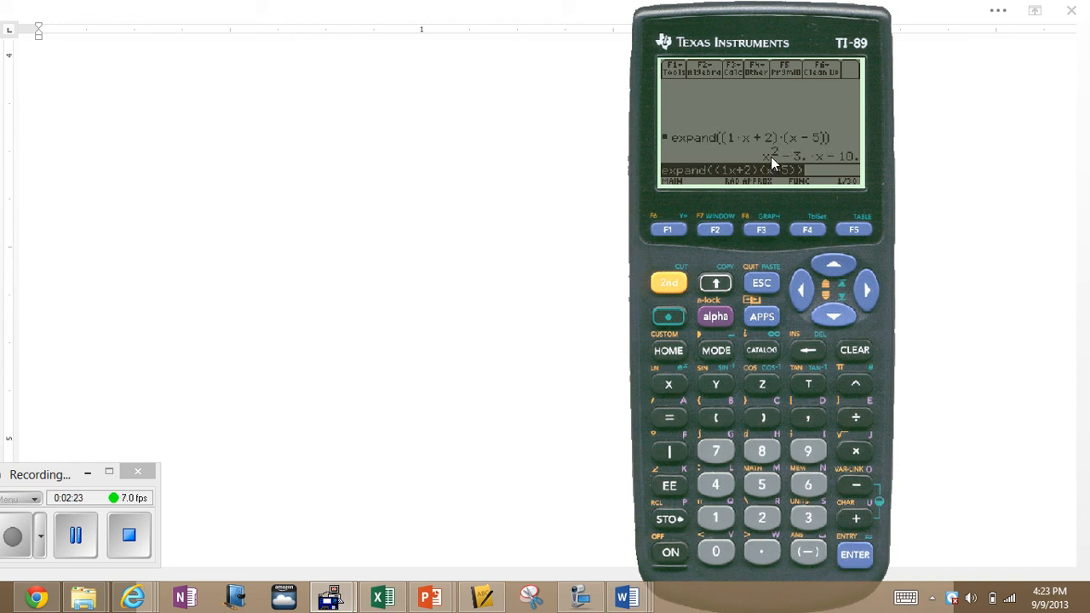
mouse_move(841, 162)
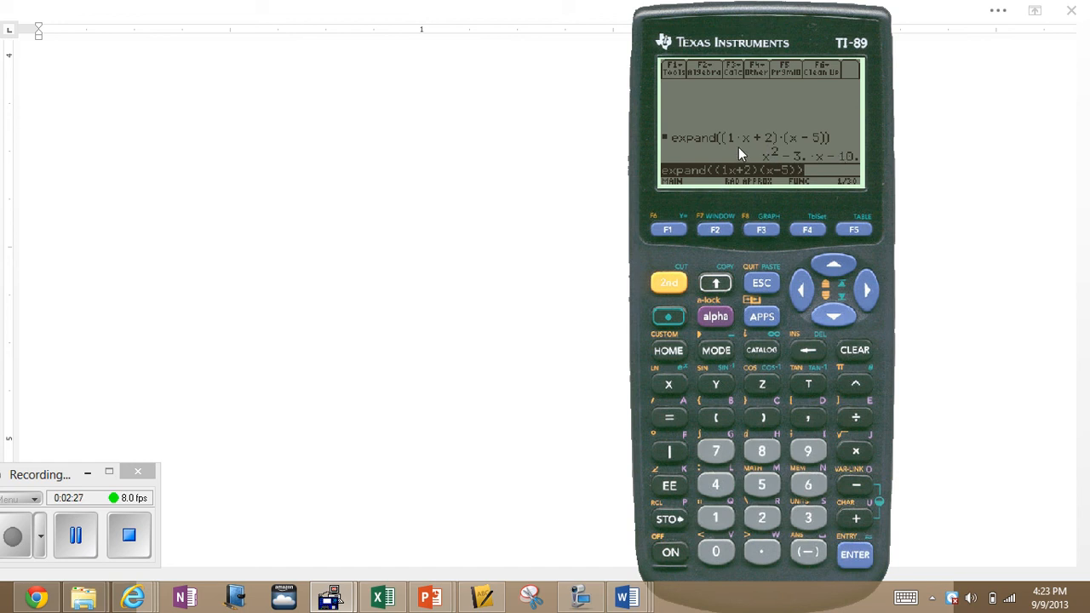
mouse_move(817, 316)
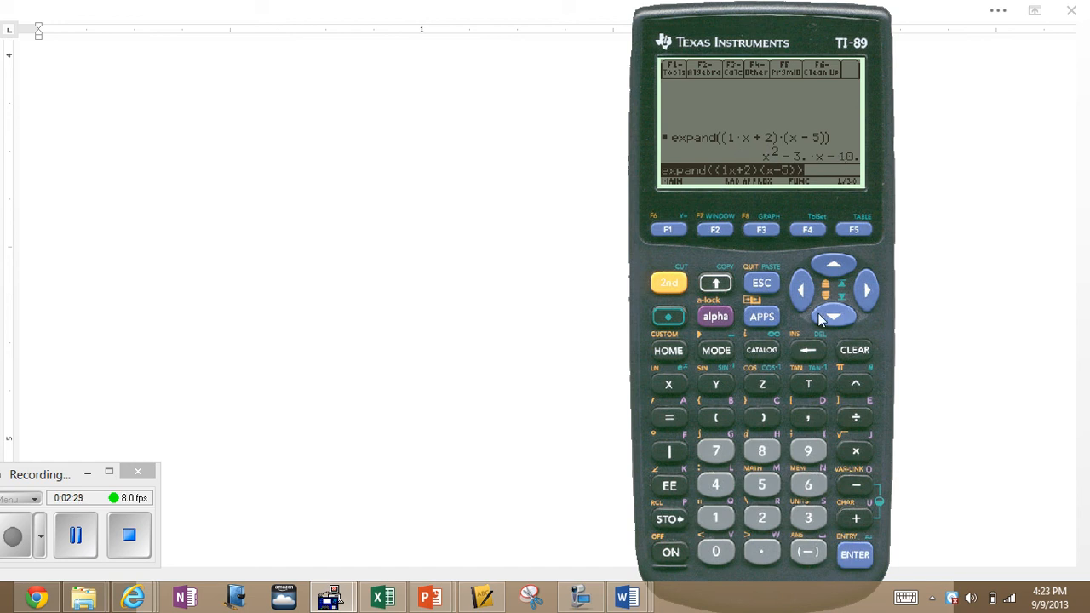
mouse_move(790, 184)
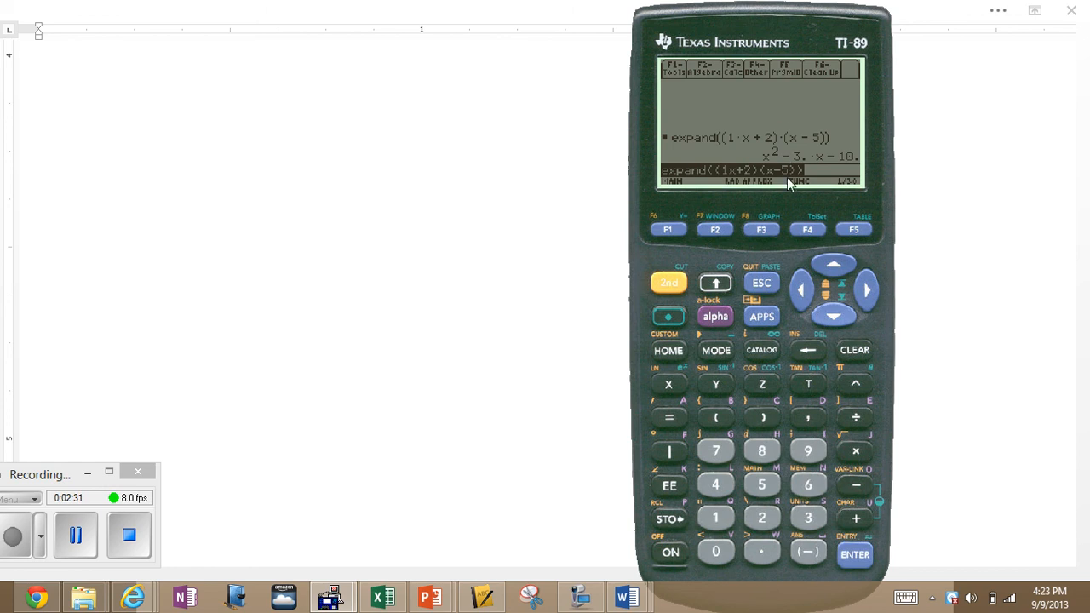
mouse_move(843, 366)
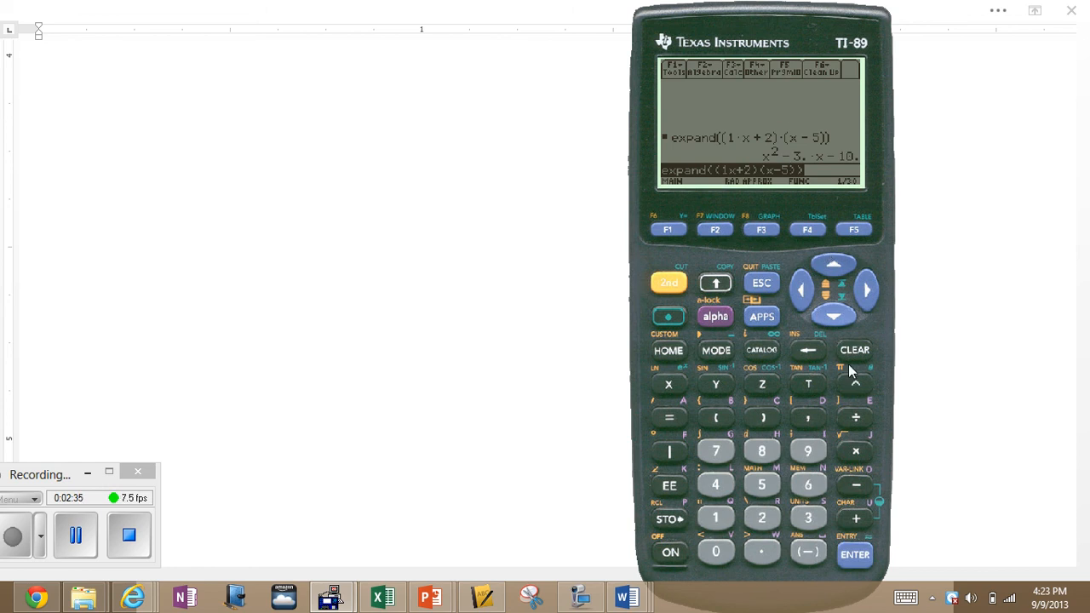
mouse_move(845, 353)
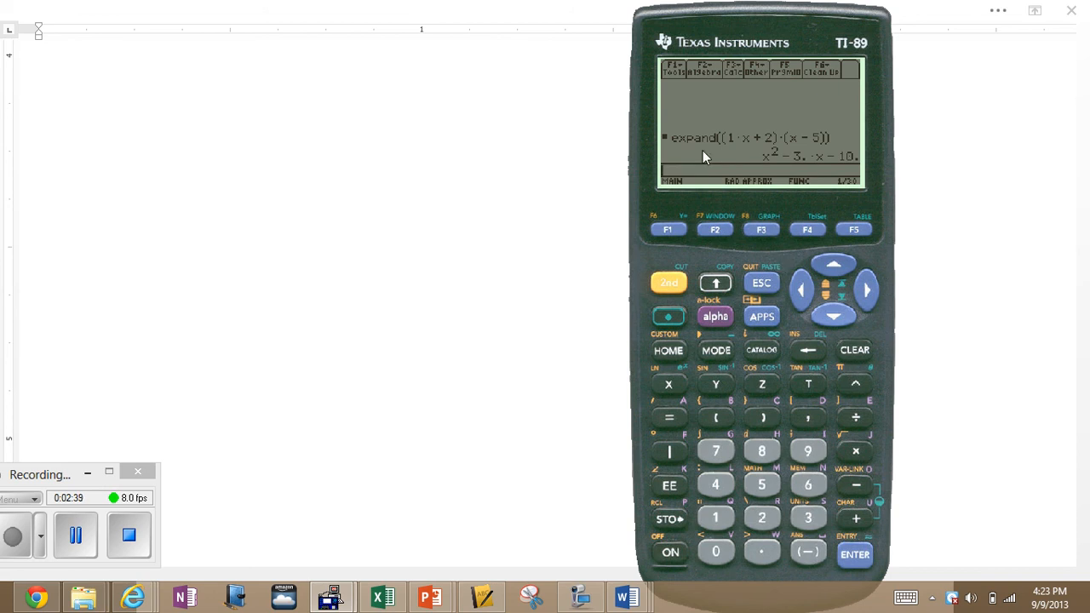
Start factor( from the Algebra menu and paste the previous result x² − 3x − 10 into it
left_click(715, 70)
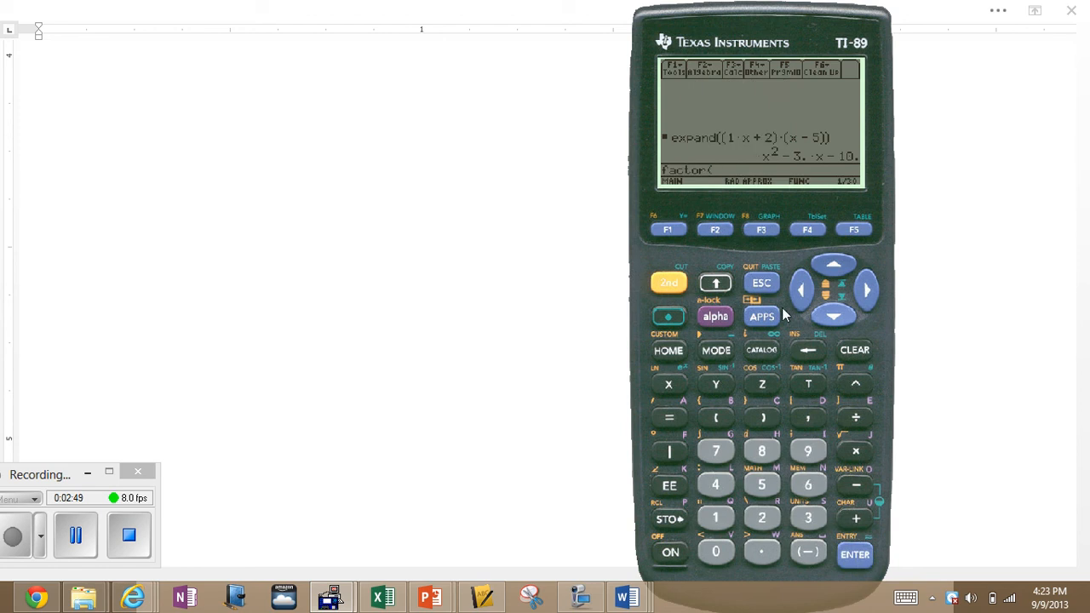
mouse_move(756, 256)
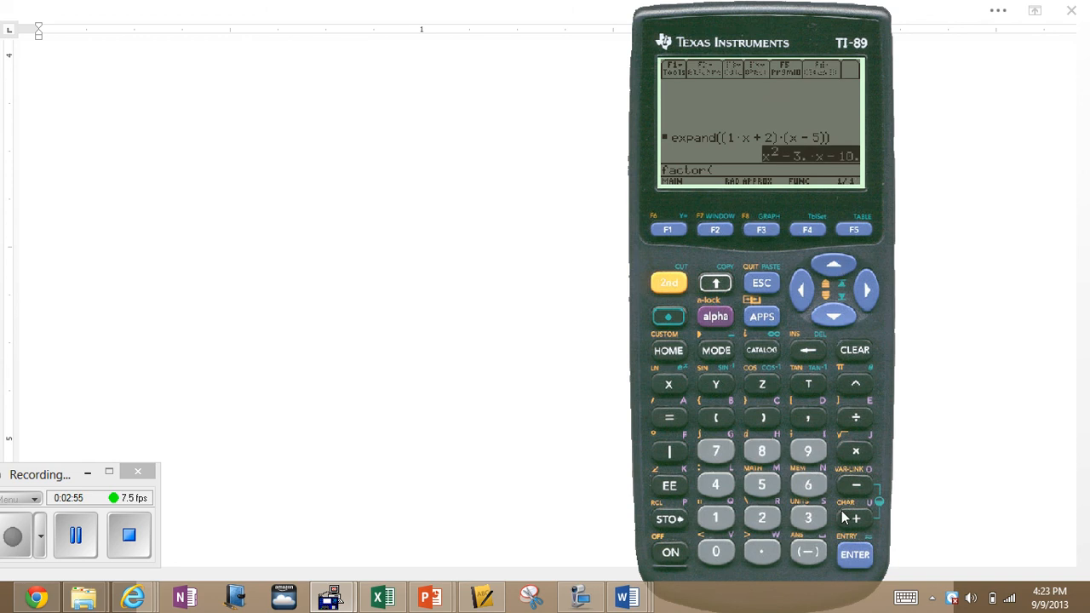
left_click(854, 555)
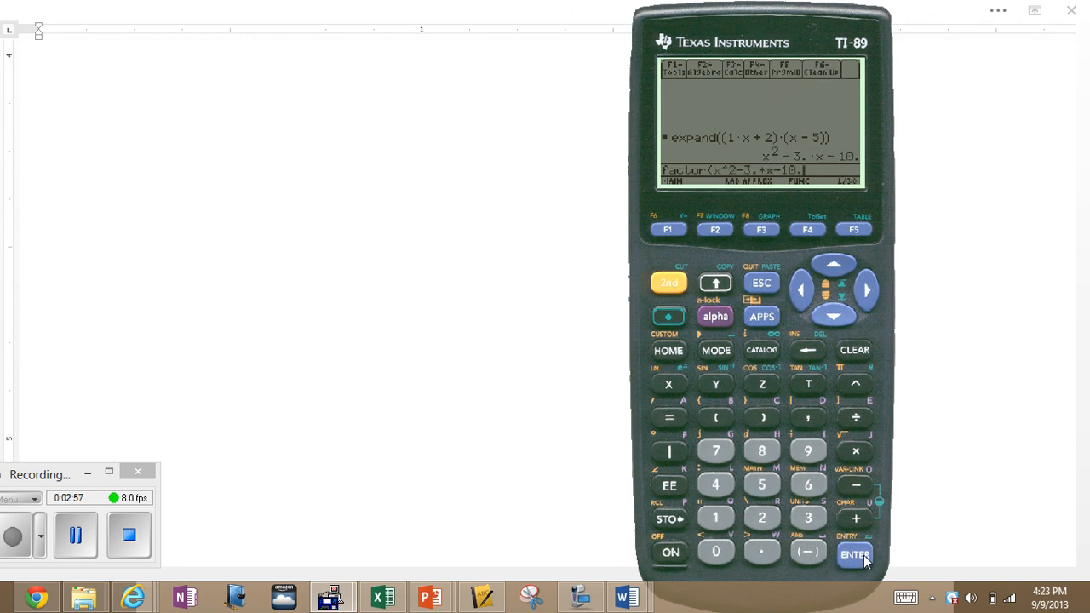
mouse_move(752, 449)
type(")")
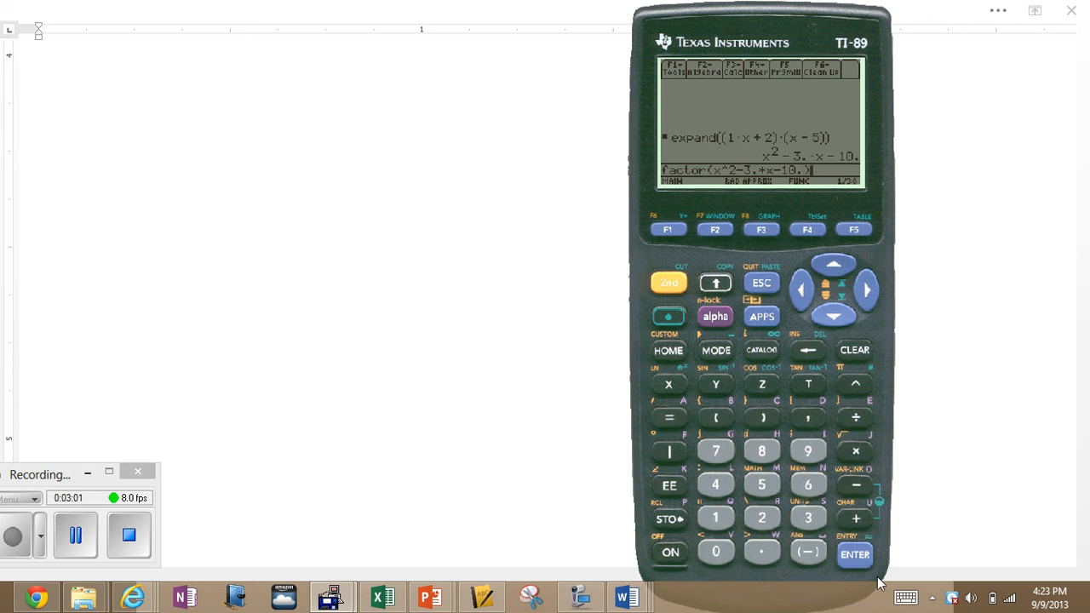
mouse_move(712, 175)
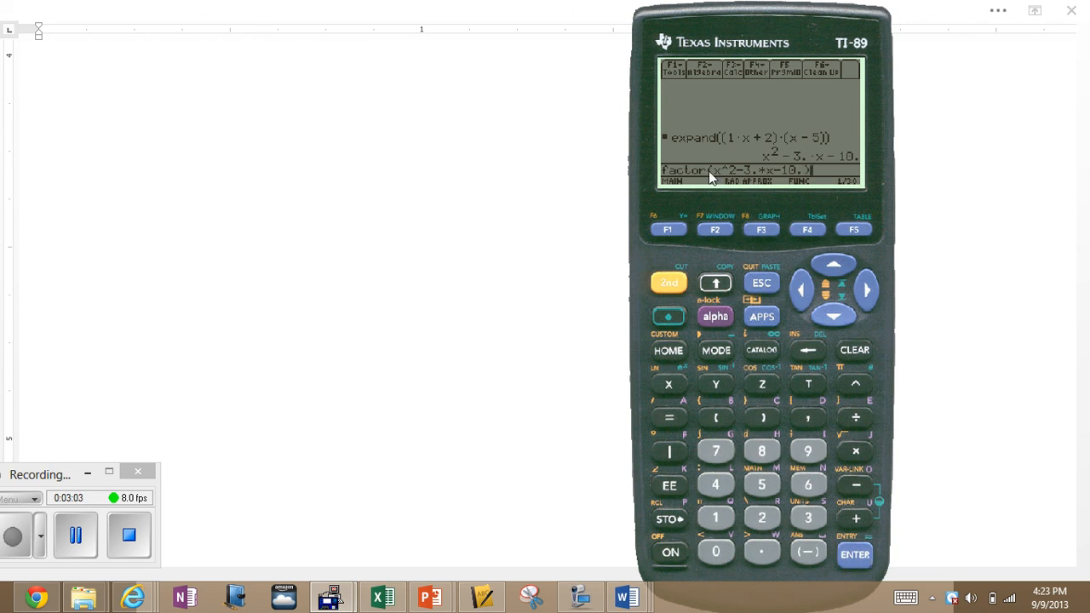
mouse_move(773, 174)
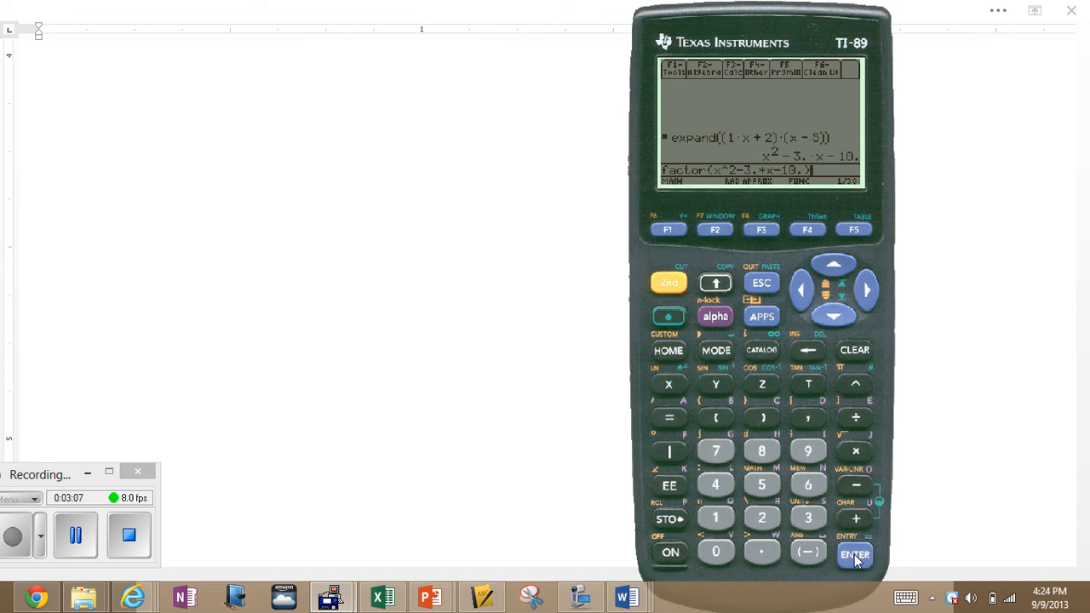
Run the factor command, giving (x − 5)(x + 2) in the history
left_click(854, 555)
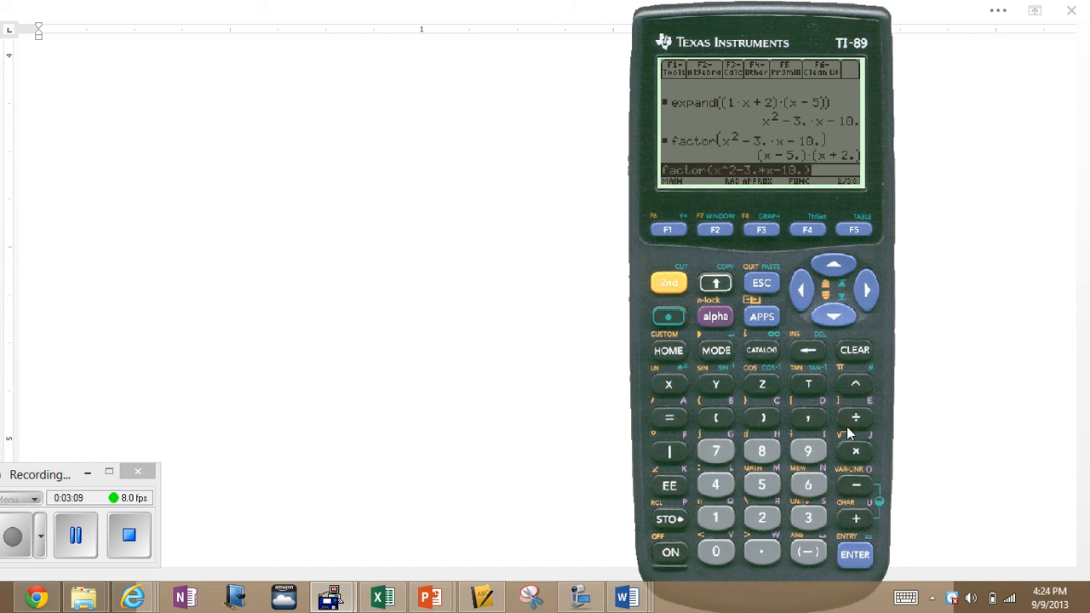
mouse_move(793, 169)
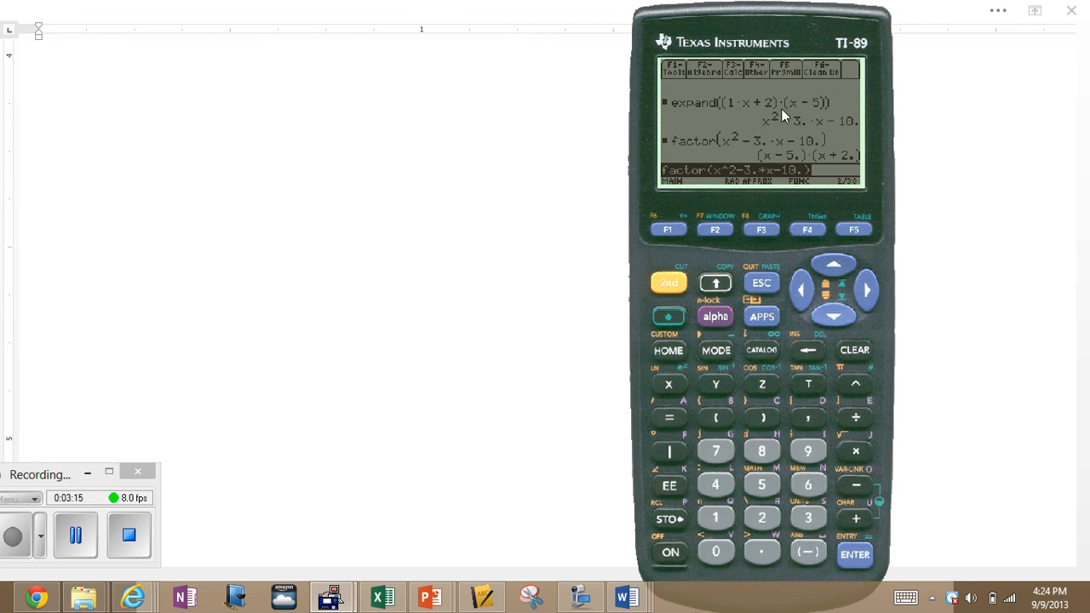
mouse_move(800, 190)
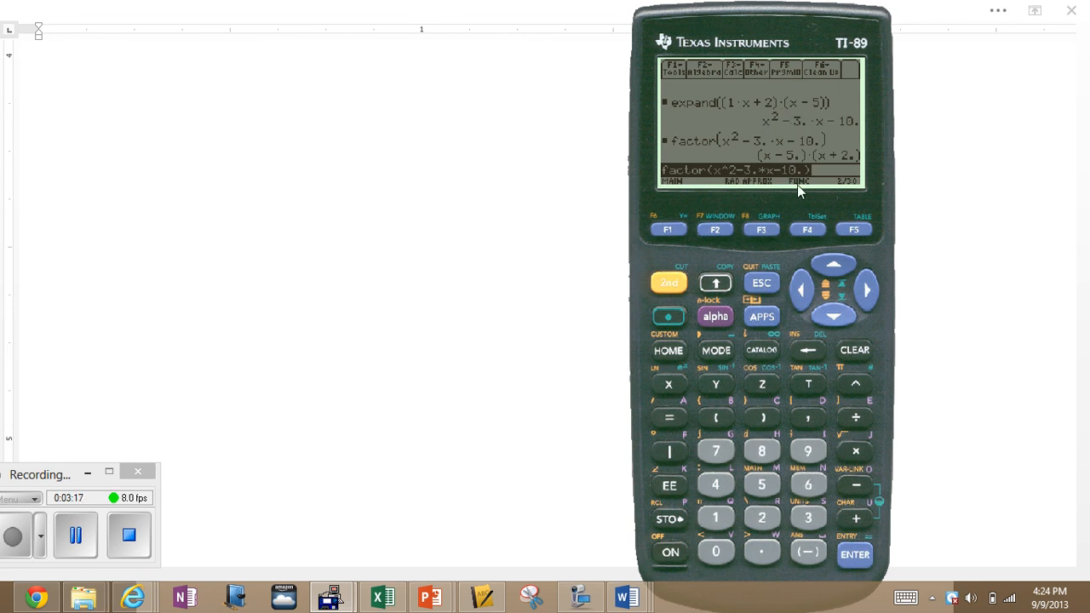
mouse_move(811, 174)
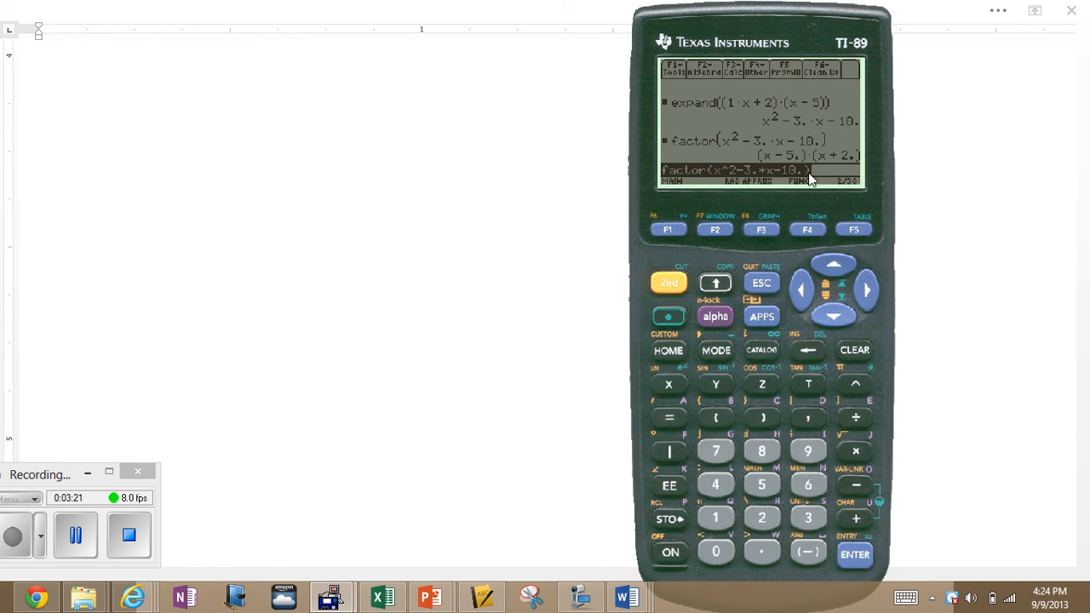
mouse_move(810, 348)
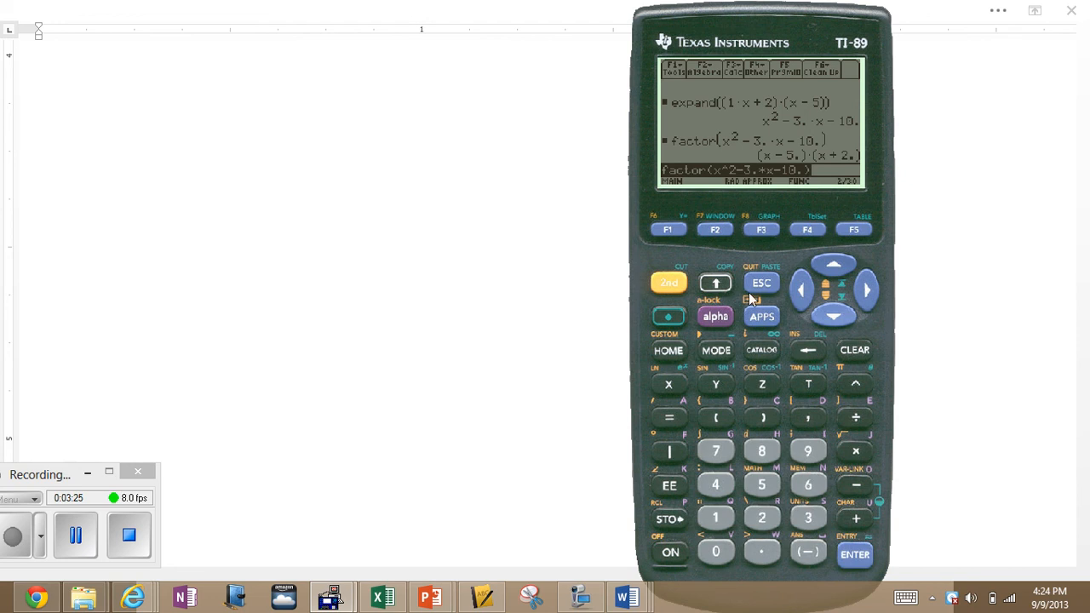
mouse_move(855, 353)
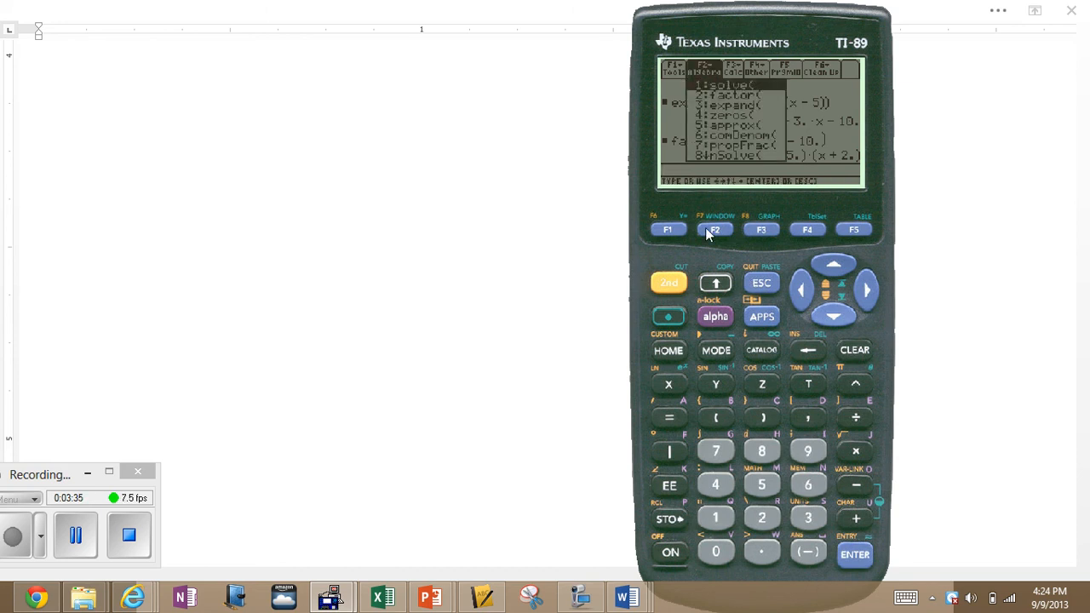
mouse_move(718, 110)
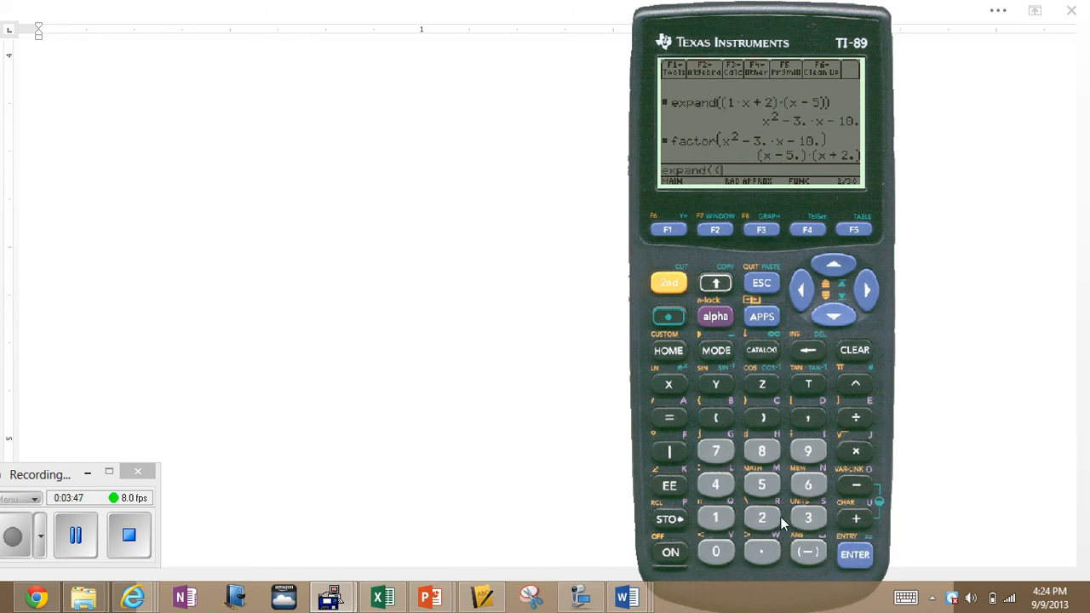
mouse_move(683, 391)
type("x+2")
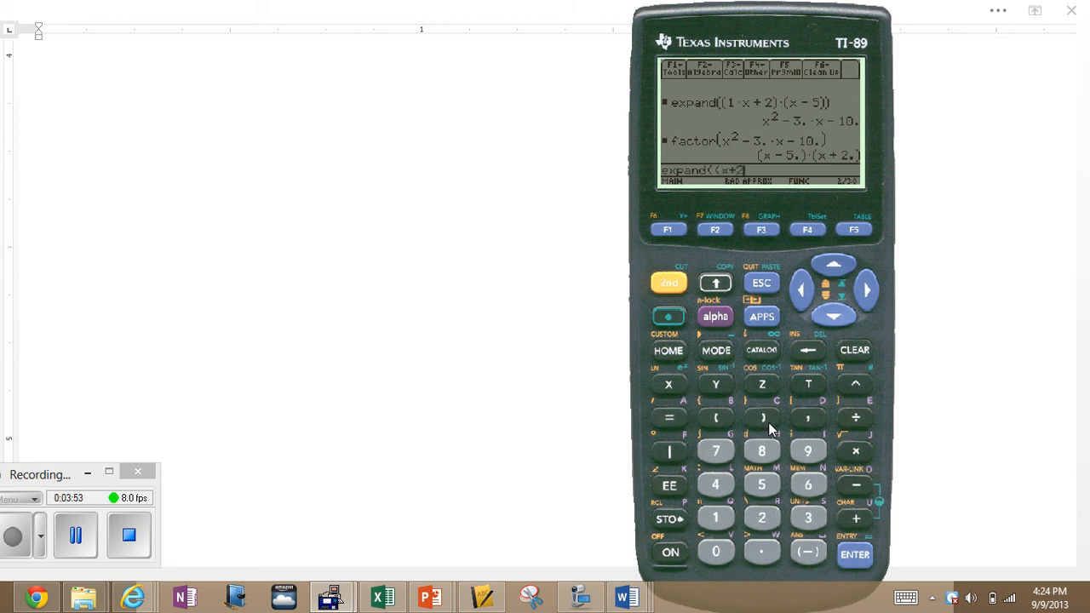
Key in the first binomial factors of the new expand command on the entry line
left_click(762, 417)
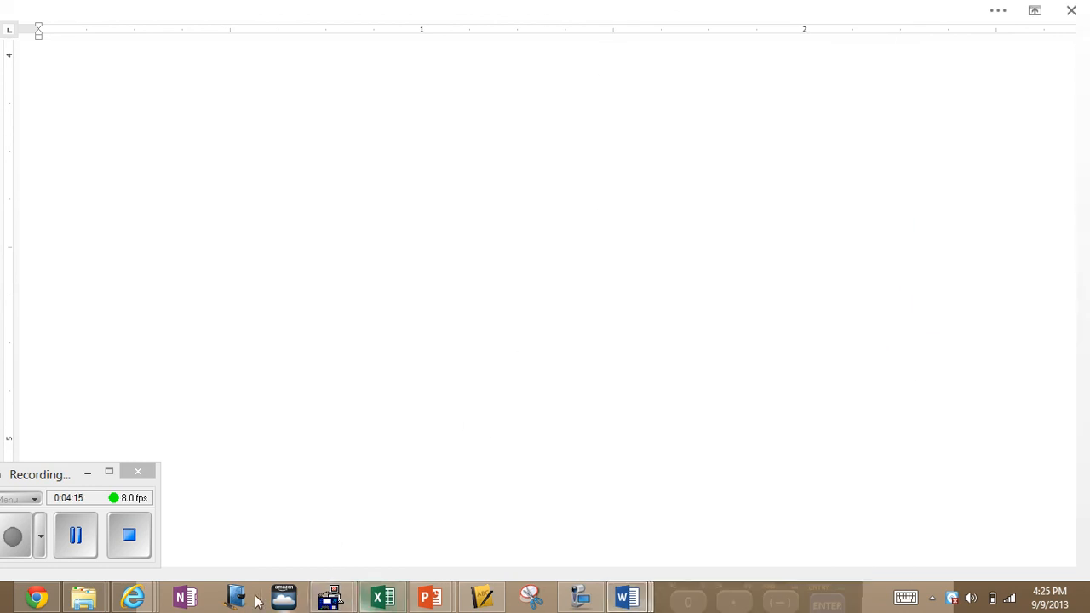
mouse_move(330, 596)
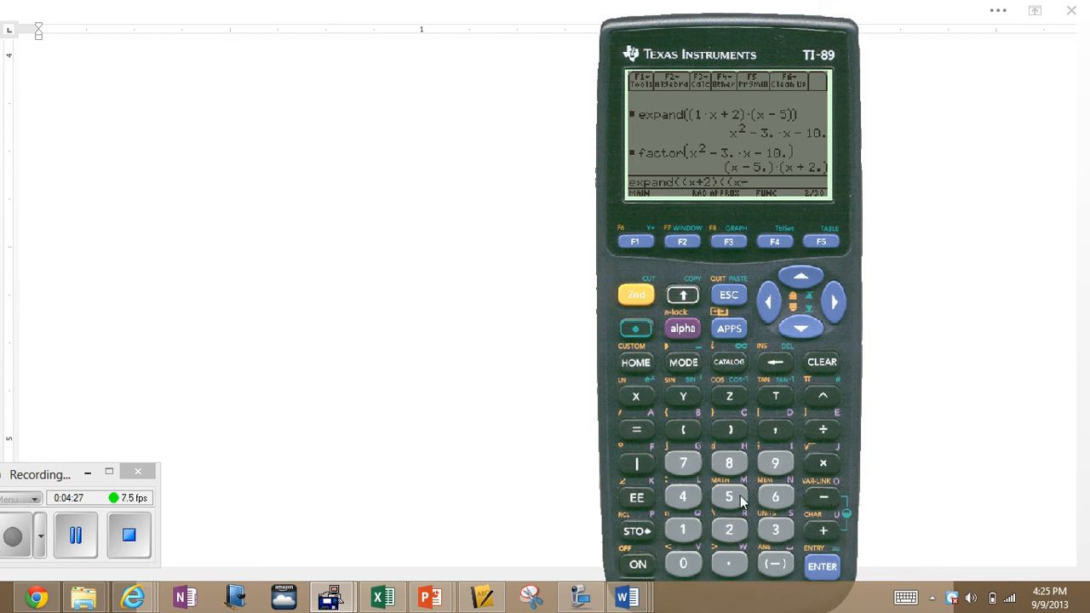
Extend the expand entry with the remaining factors (x−5)(x+4)(x+1)
left_click(729, 495)
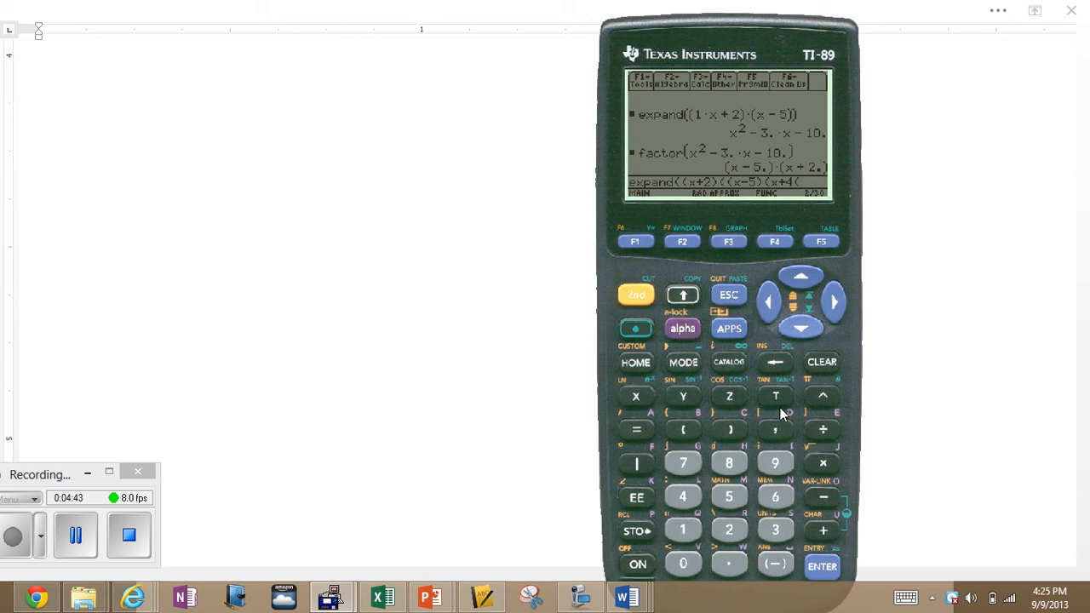
mouse_move(778, 356)
type("x+1))")
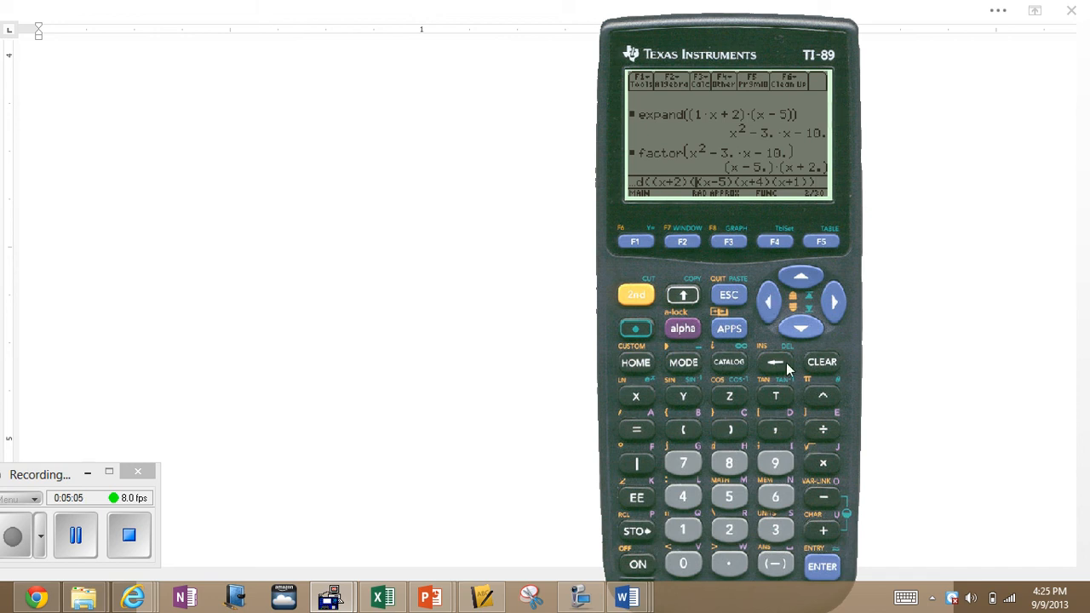
mouse_move(701, 281)
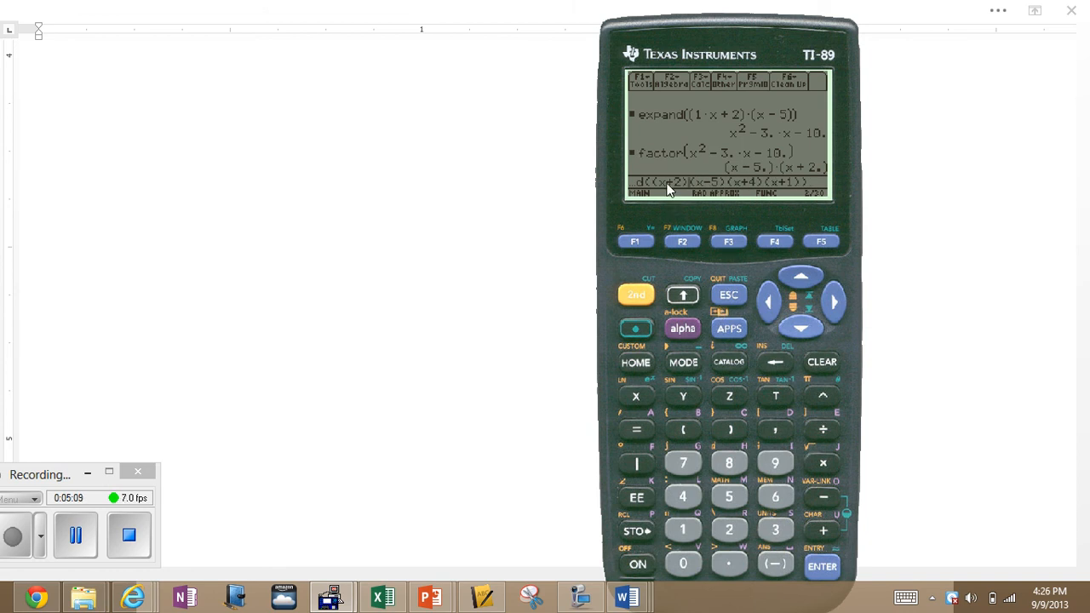
mouse_move(729, 195)
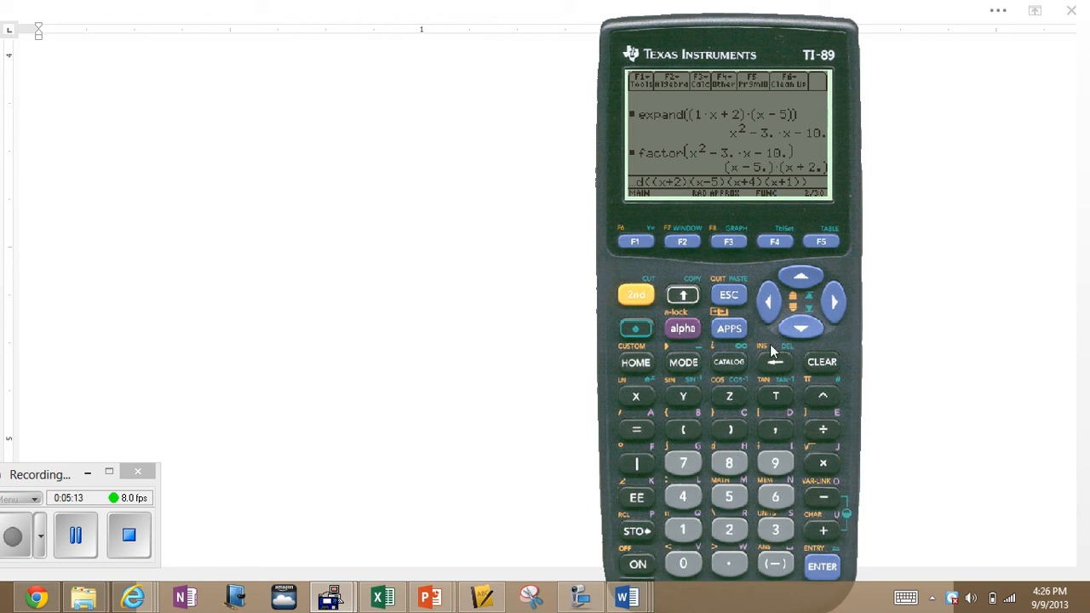
mouse_move(810, 497)
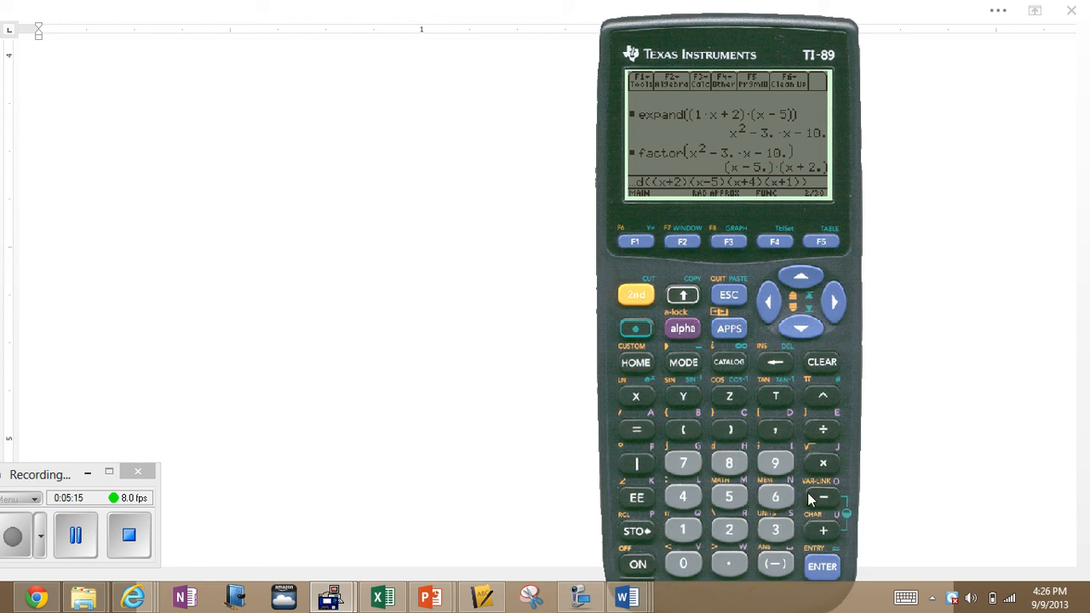
left_click(821, 565)
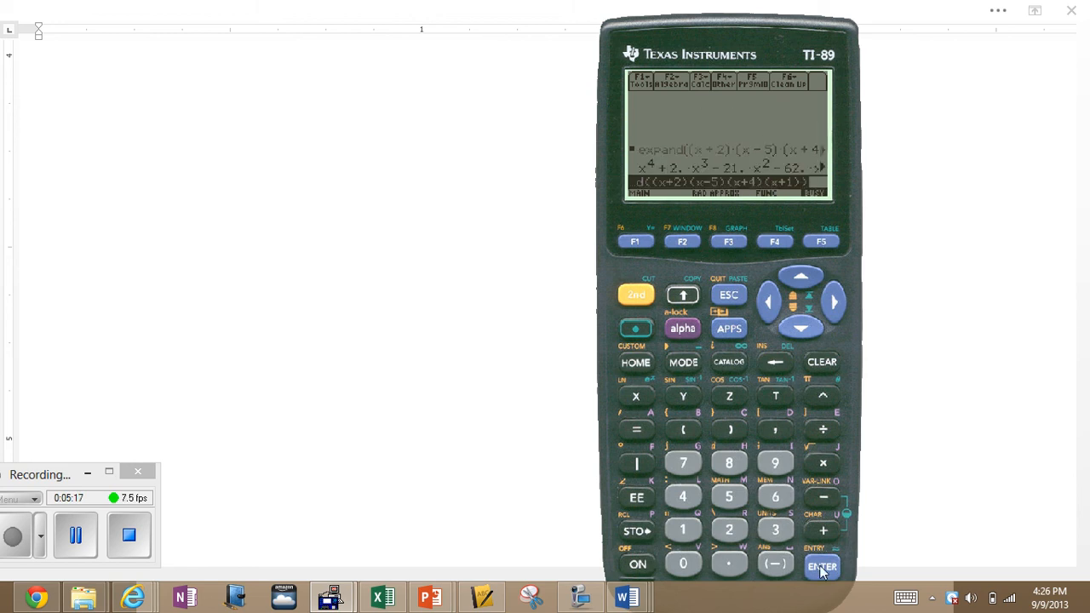
left_click(820, 567)
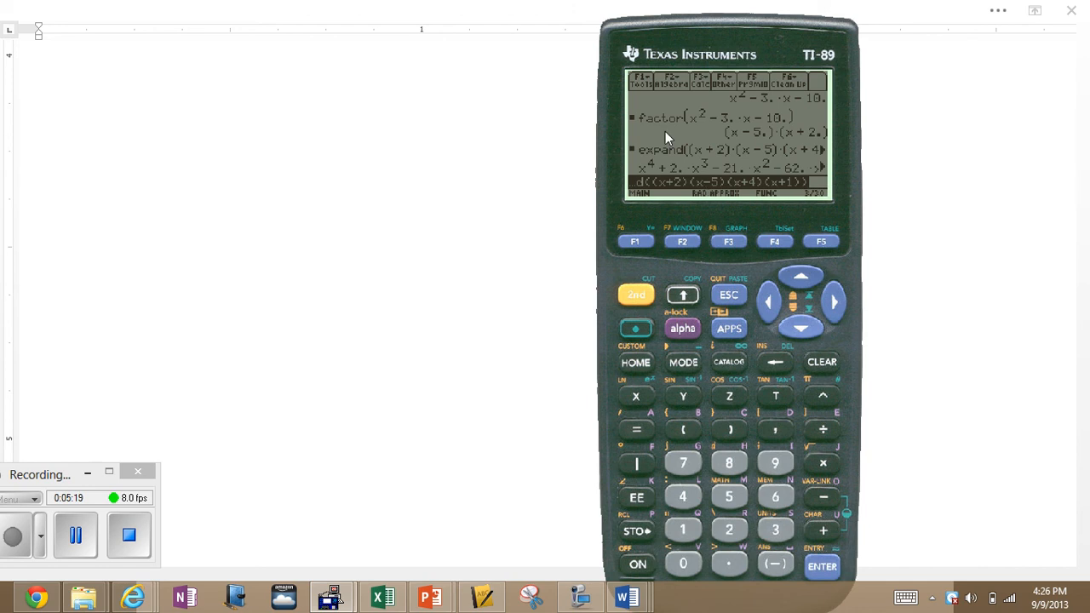
mouse_move(640, 172)
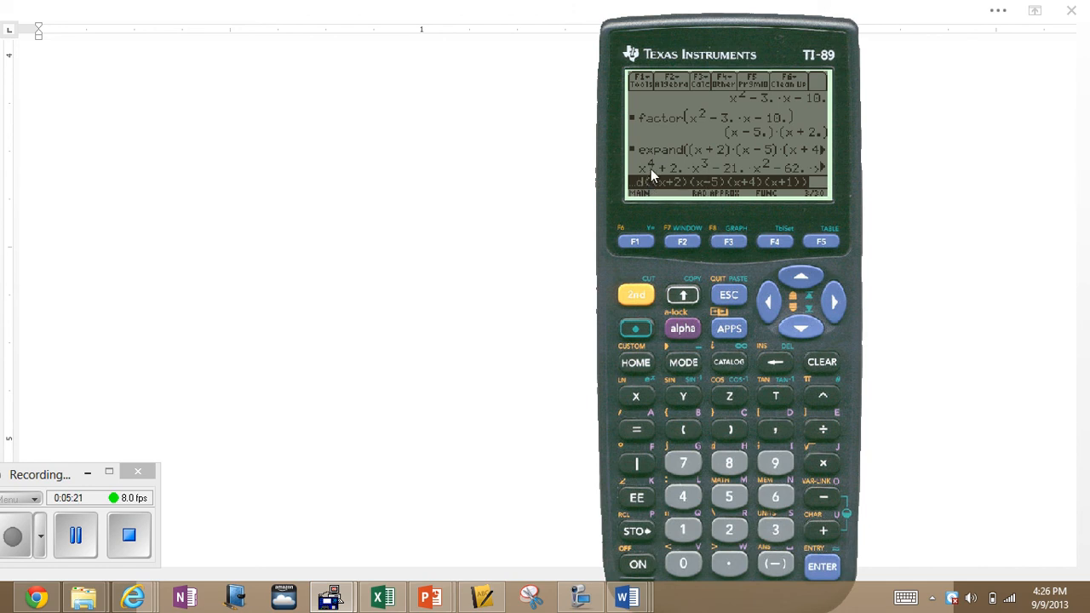
mouse_move(783, 274)
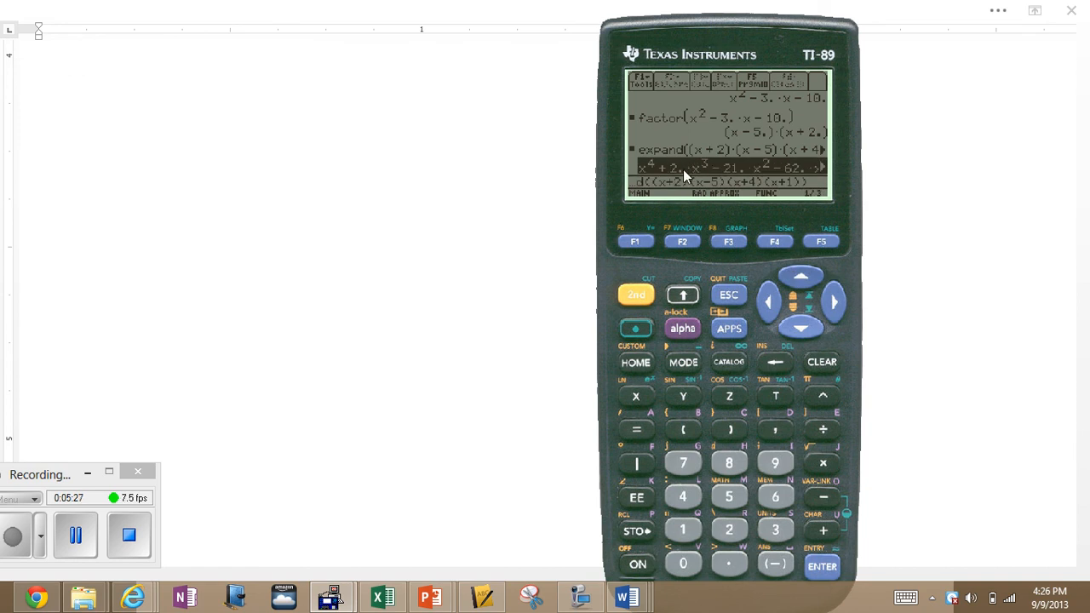
mouse_move(734, 175)
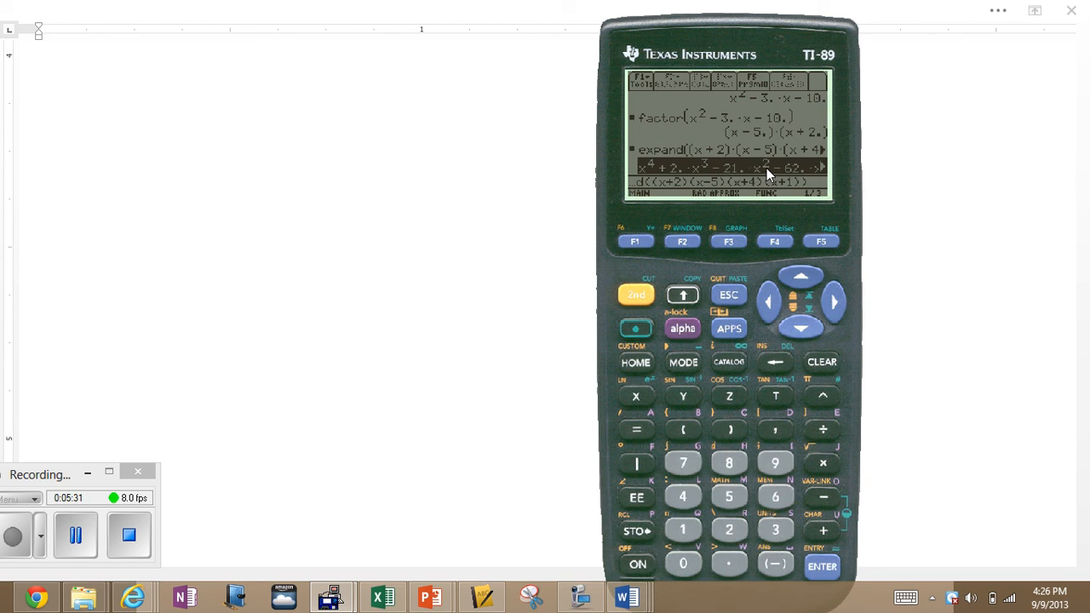
mouse_move(799, 176)
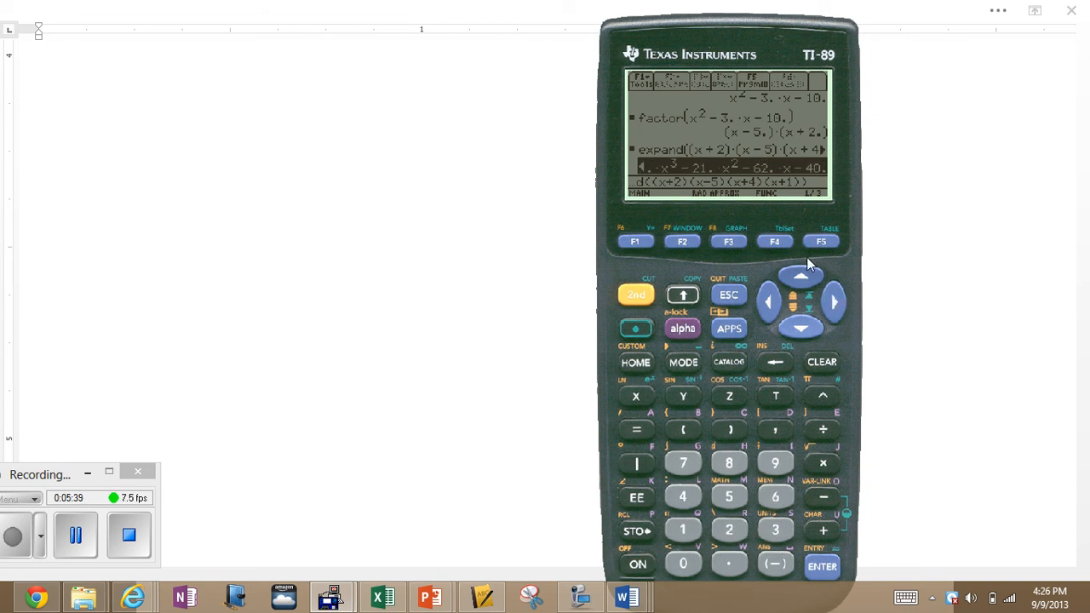
mouse_move(744, 214)
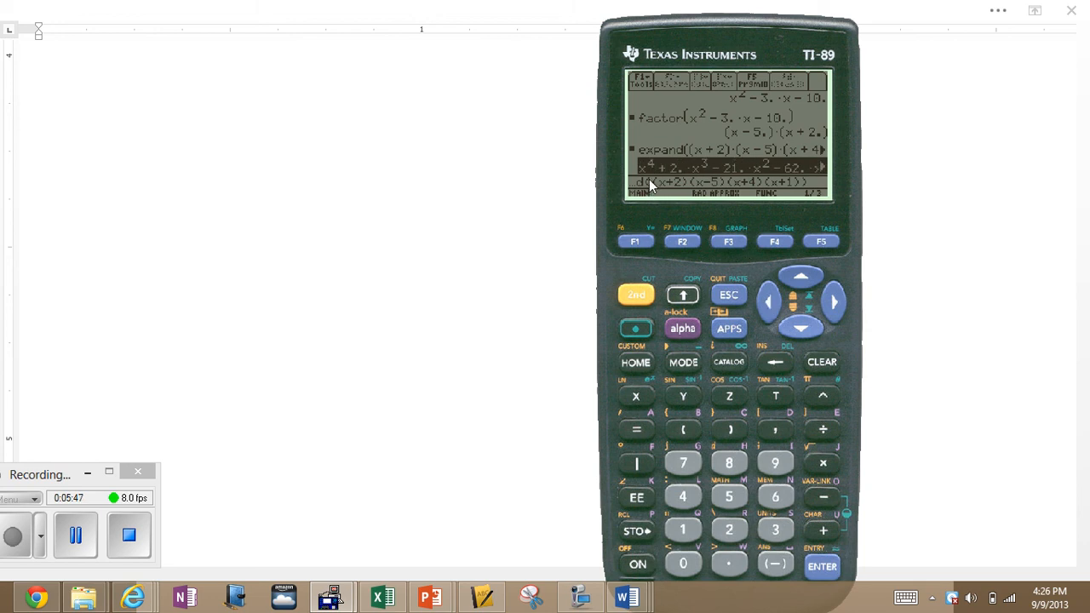
mouse_move(662, 176)
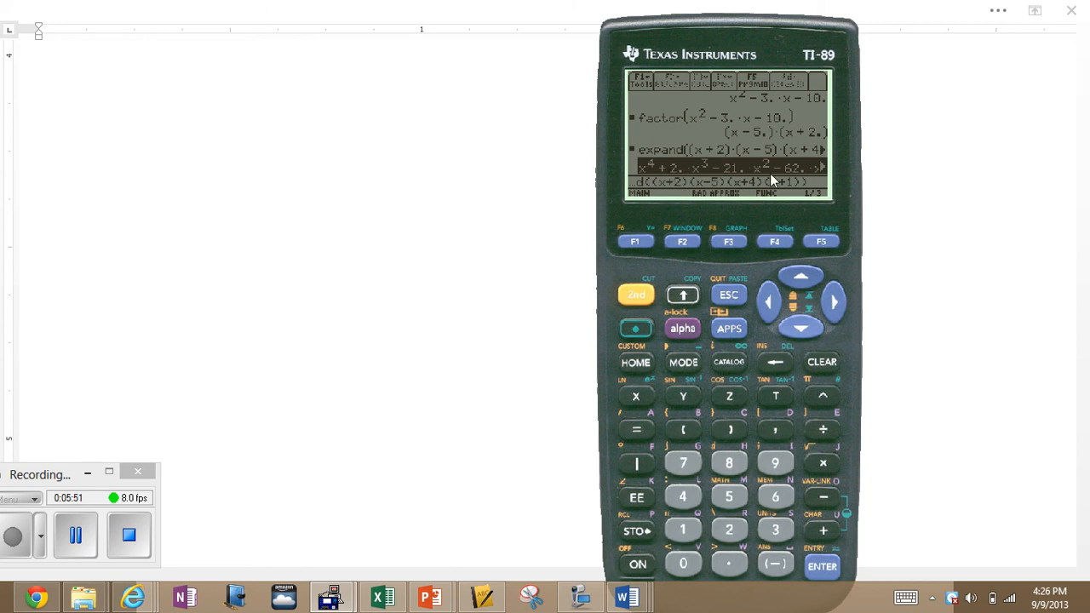
mouse_move(844, 313)
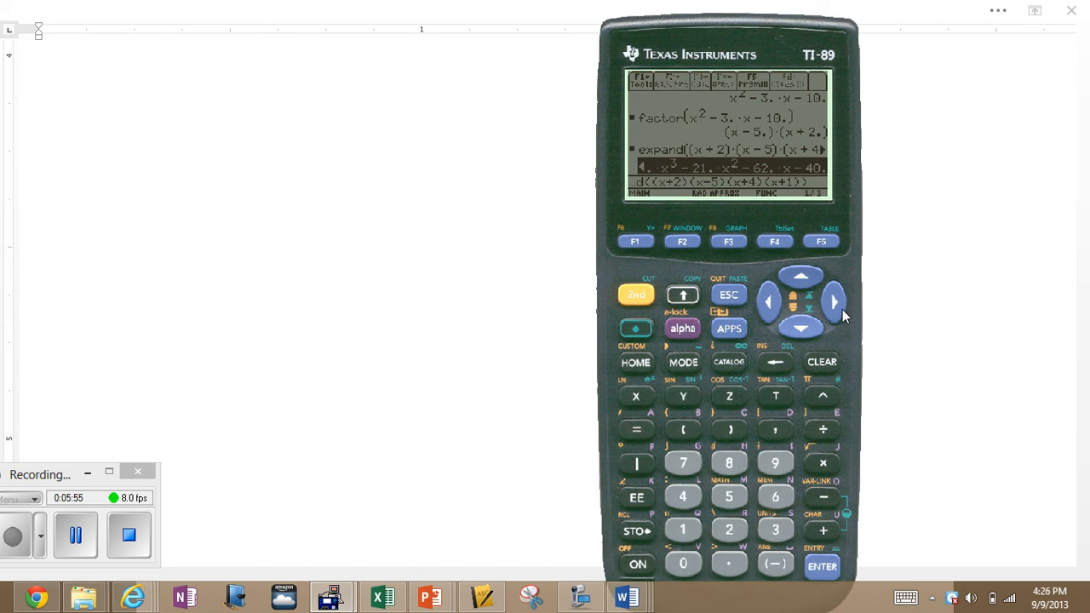
mouse_move(712, 197)
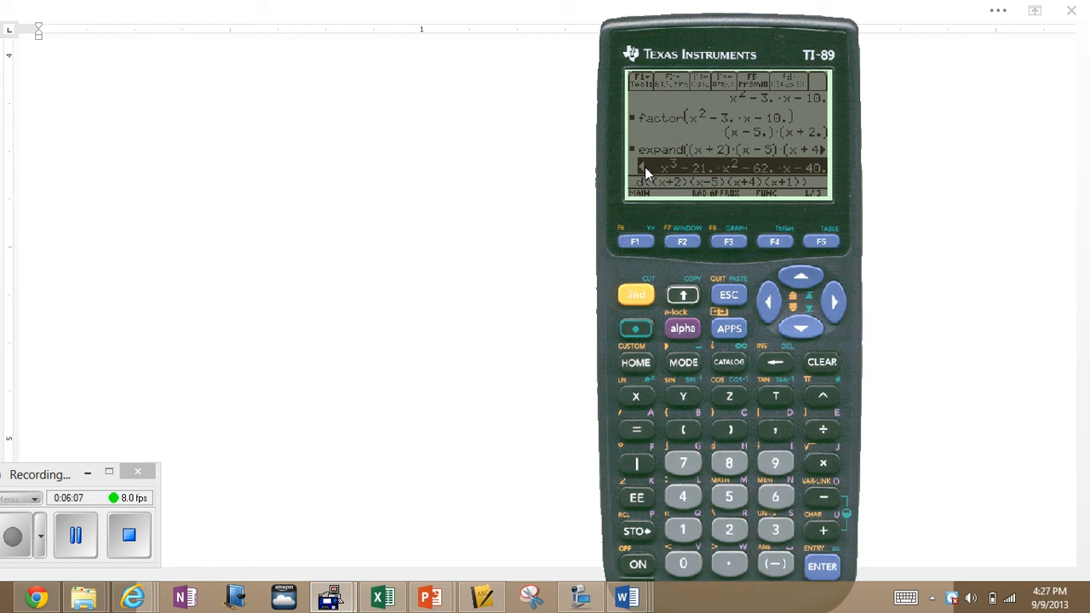
mouse_move(647, 191)
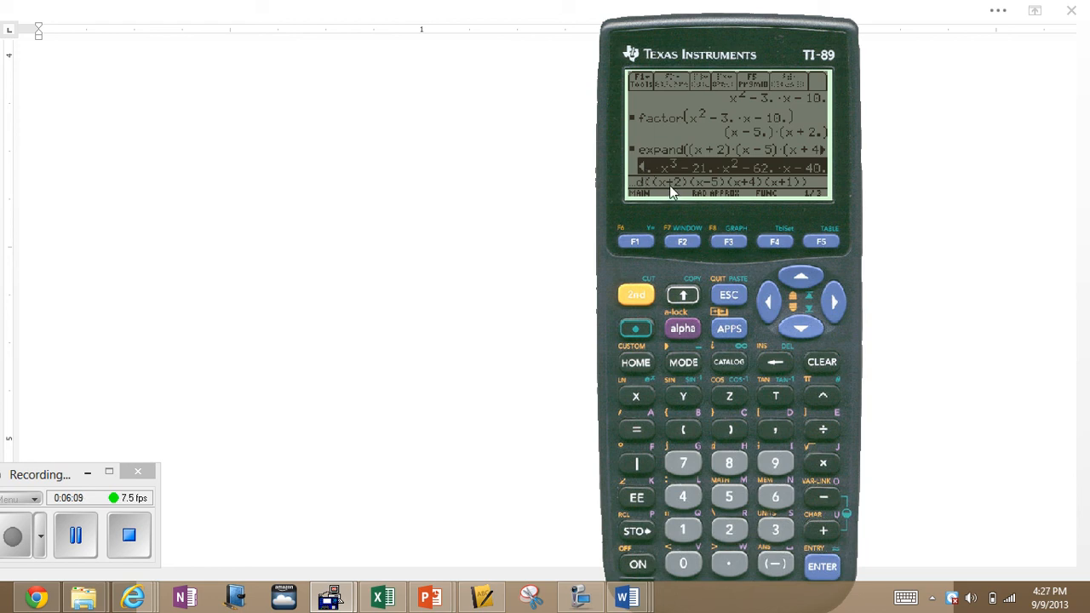
mouse_move(657, 218)
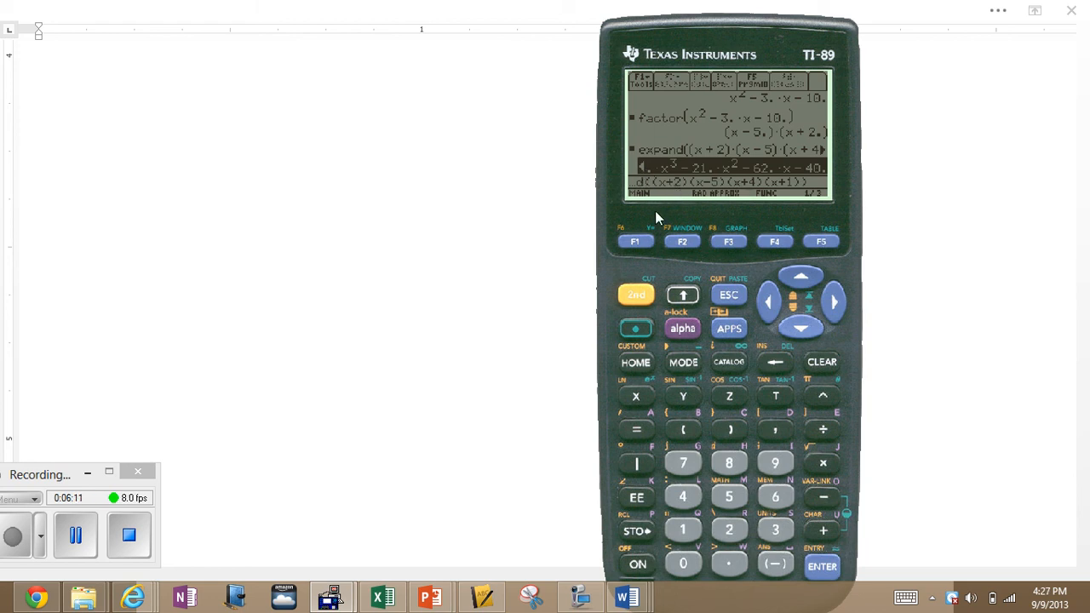
mouse_move(773, 298)
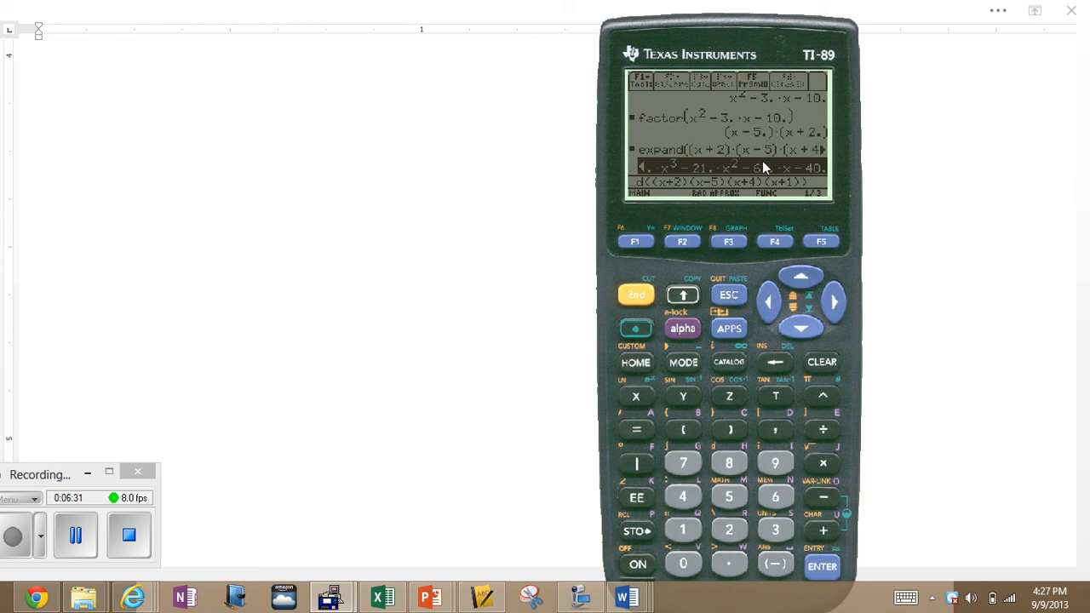
mouse_move(751, 161)
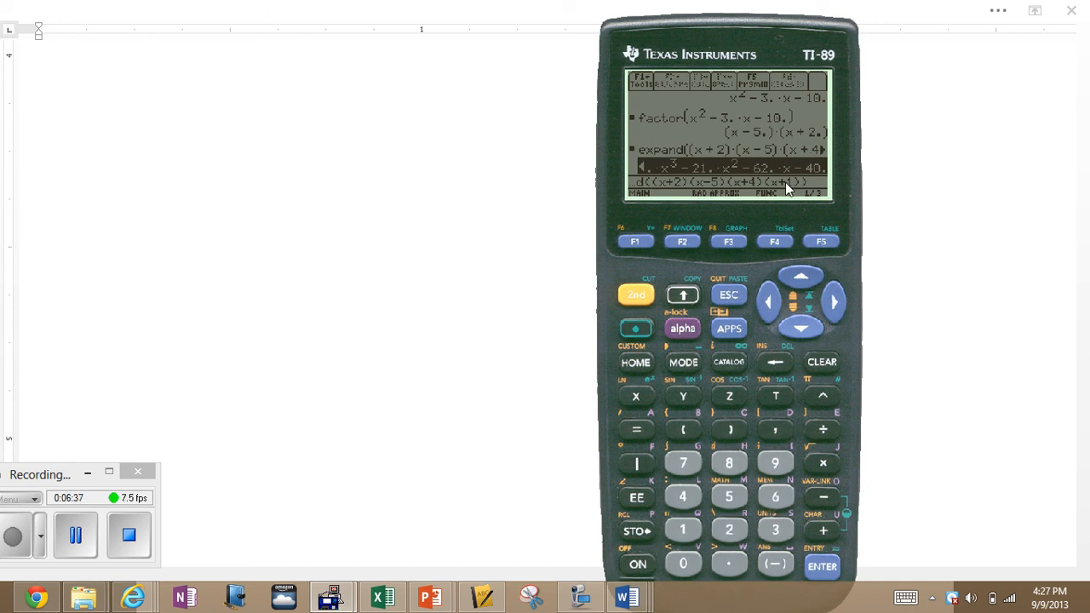
mouse_move(746, 214)
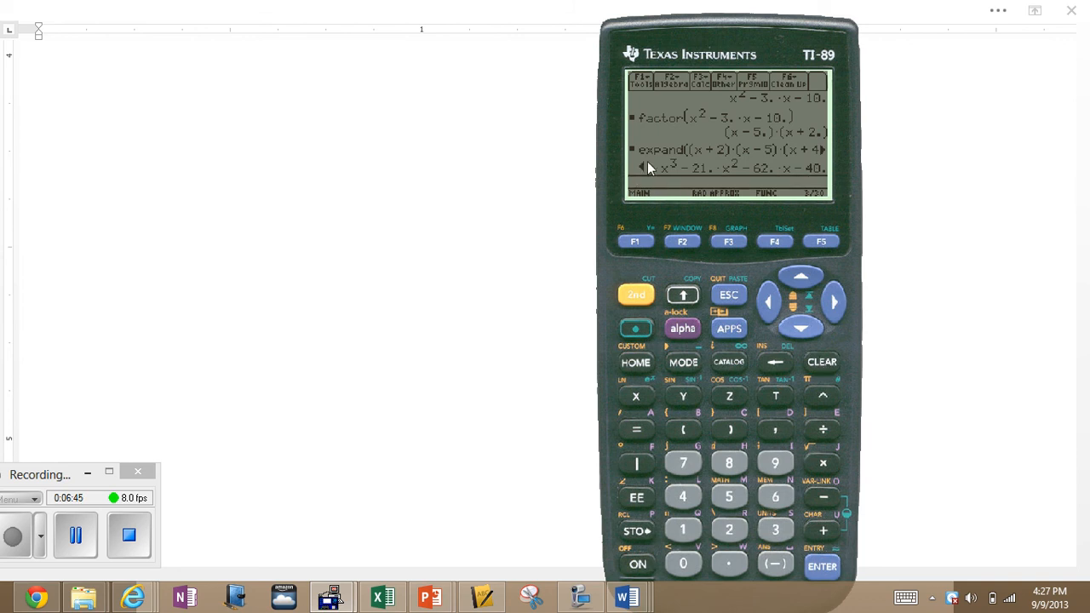
Start solve( from the Algebra menu and paste the expanded quartic, adding =0,x to the entry
left_click(664, 83)
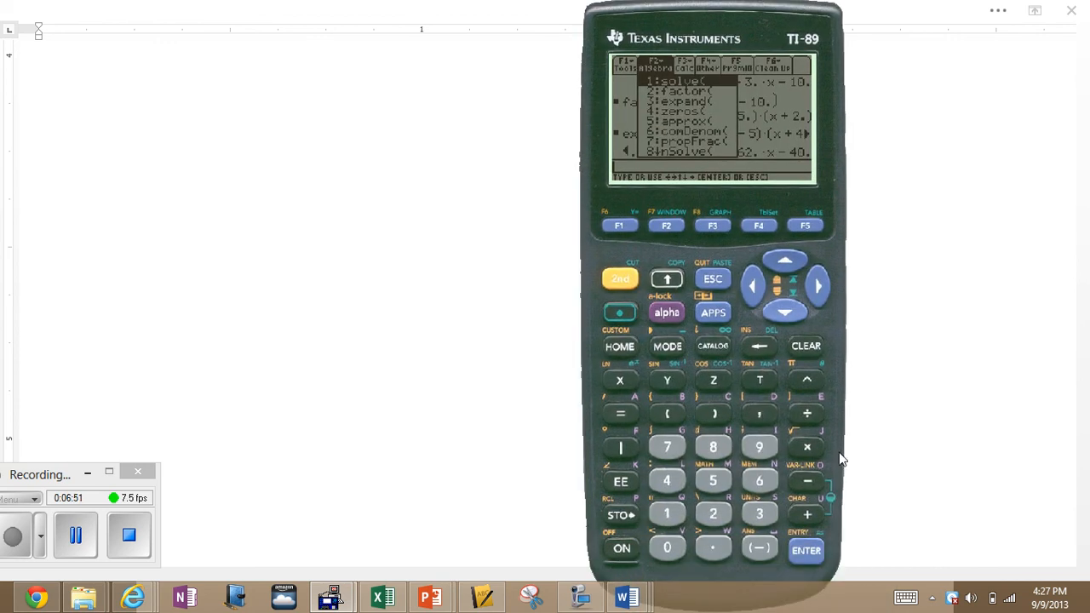
left_click(806, 552)
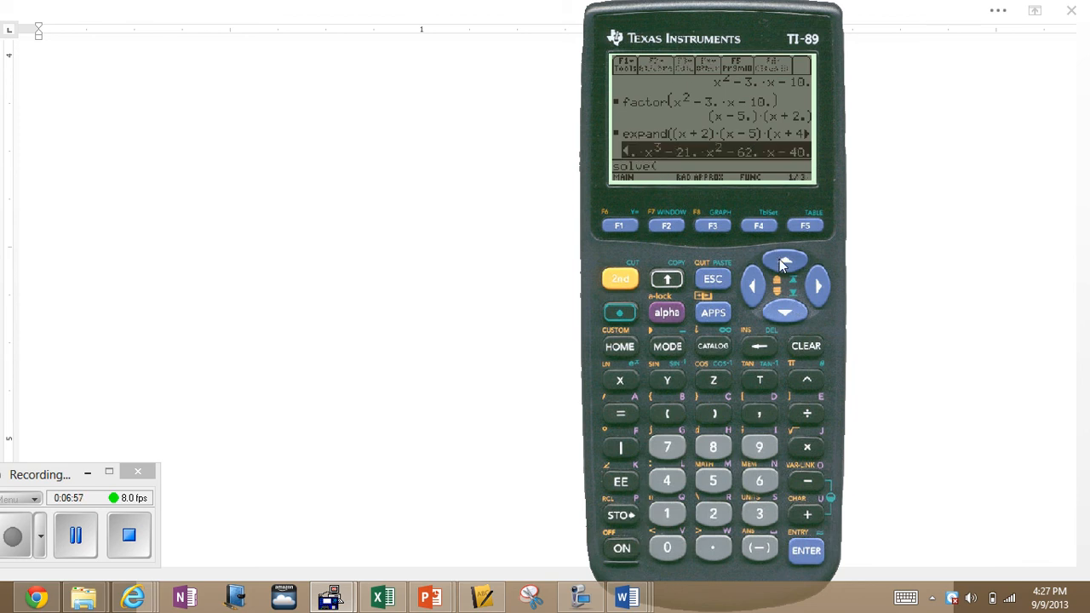
left_click(804, 552)
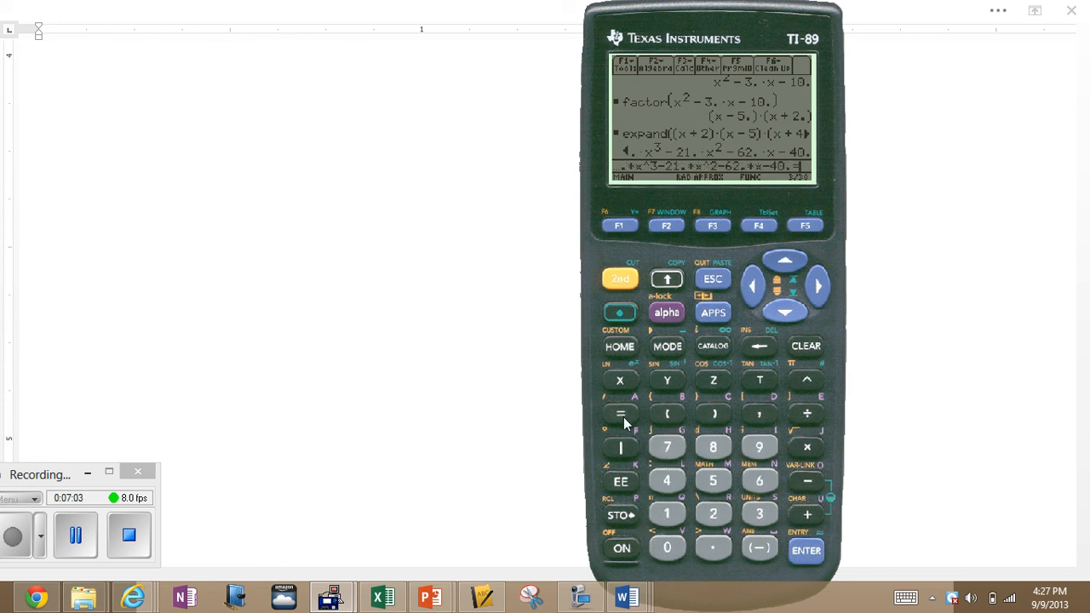
left_click(664, 548)
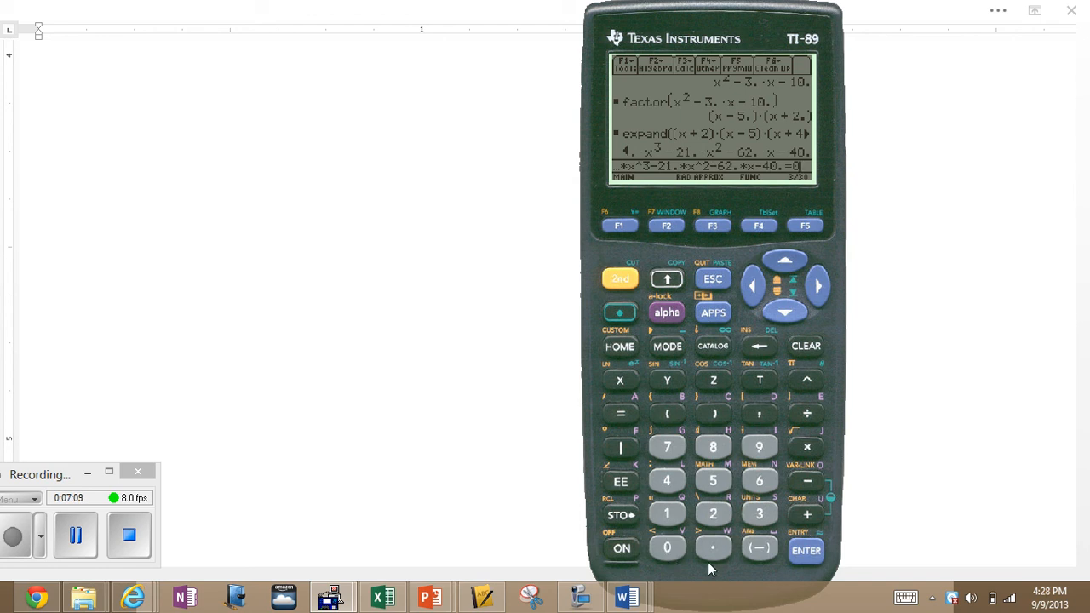
mouse_move(647, 181)
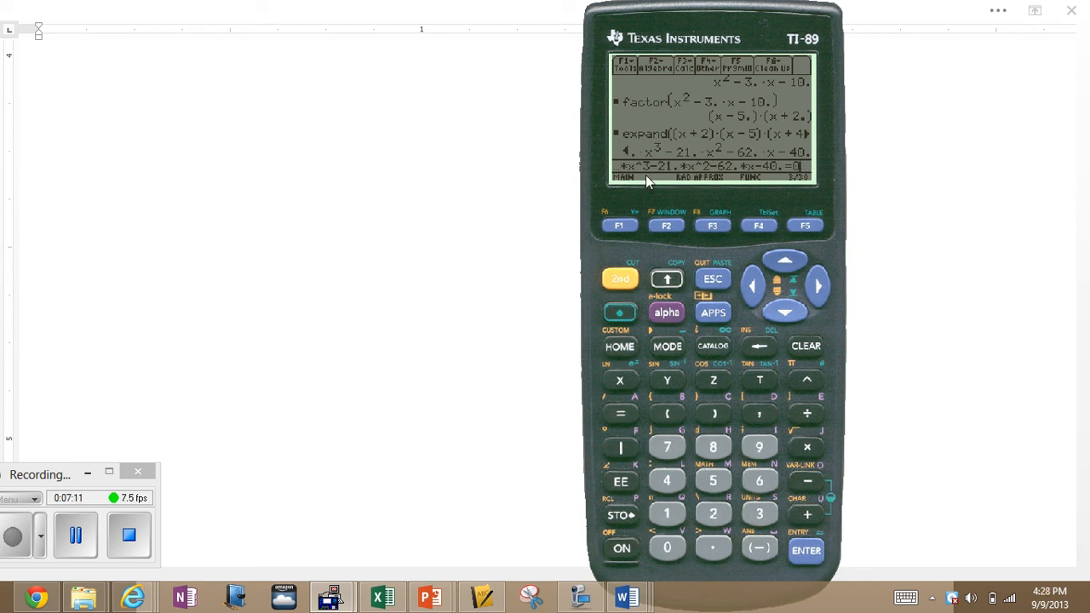
mouse_move(667, 157)
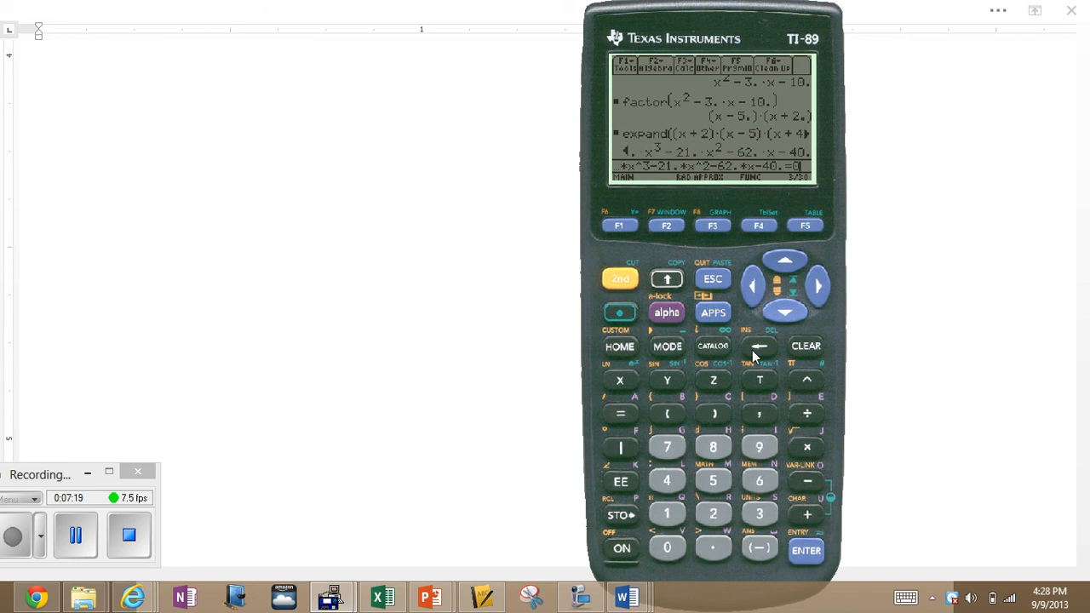
mouse_move(728, 443)
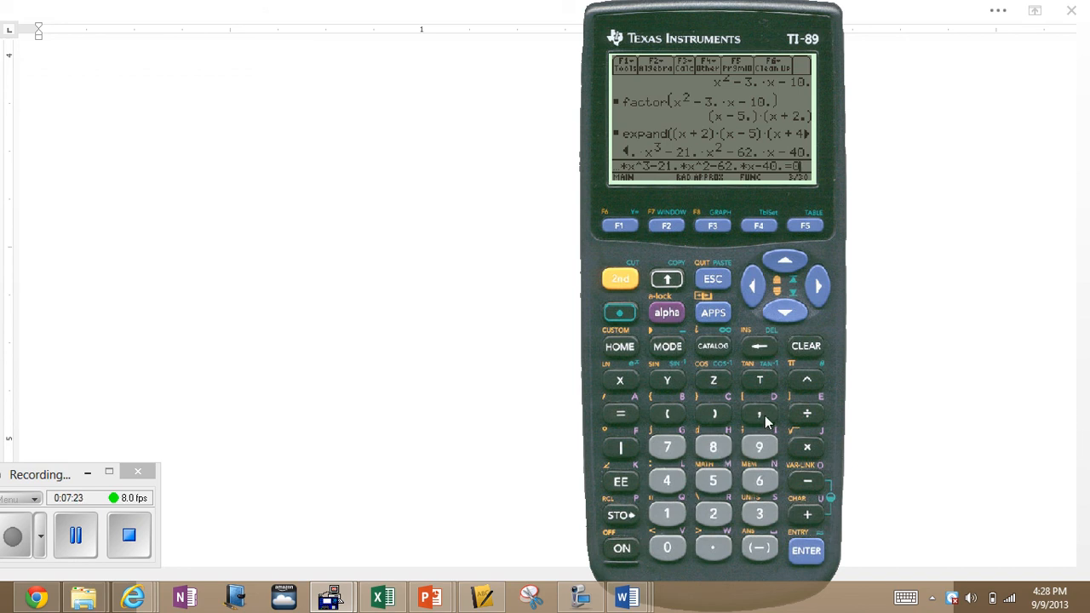
mouse_move(761, 419)
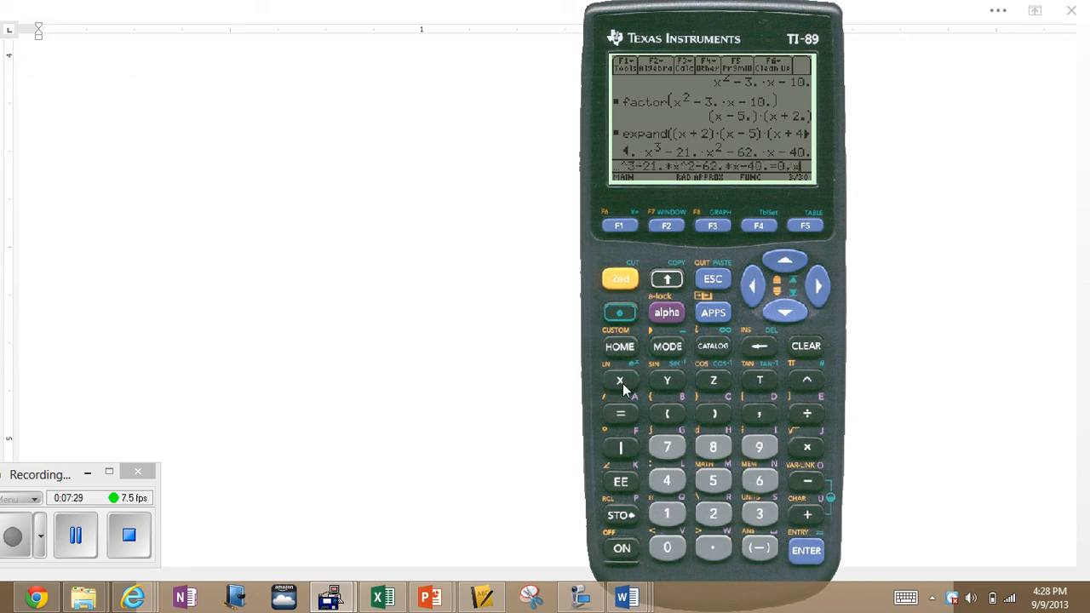
mouse_move(722, 439)
type(")")
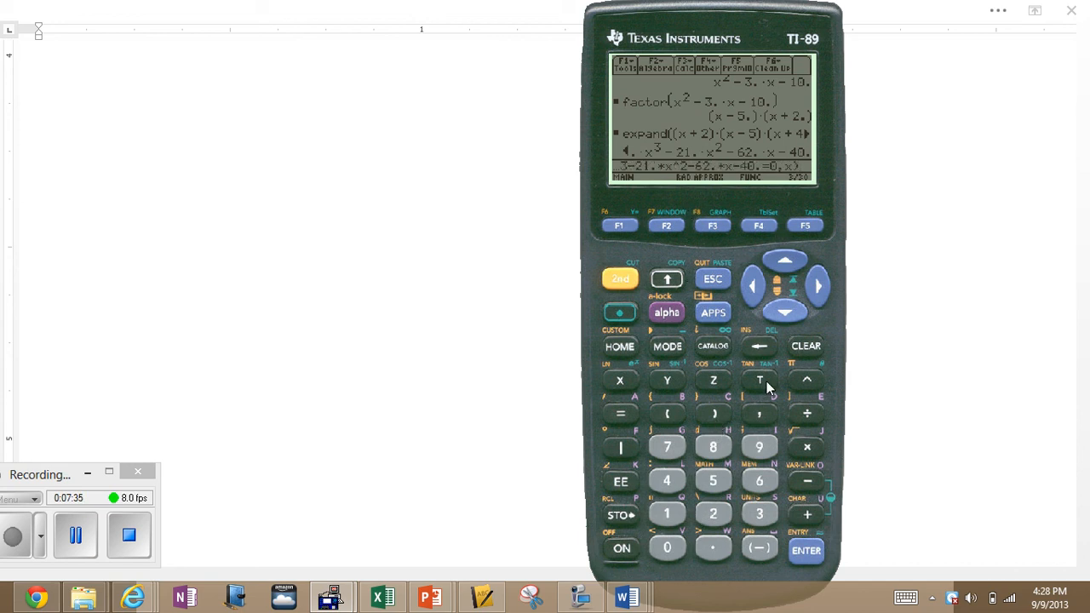
mouse_move(825, 470)
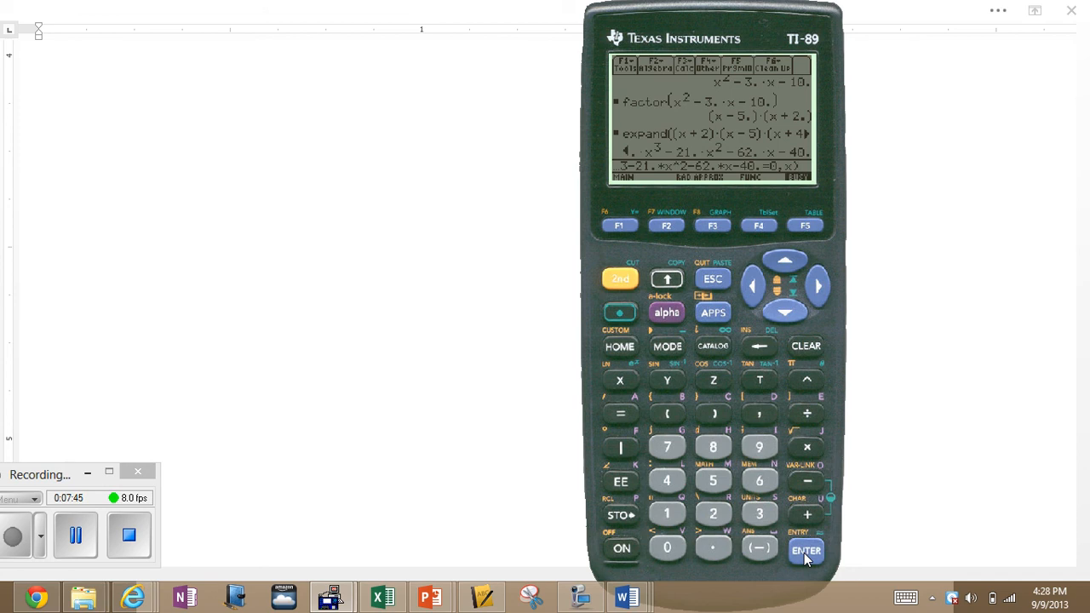
Run the solve command, giving the roots x = 5, −1, −2 and −4
left_click(807, 550)
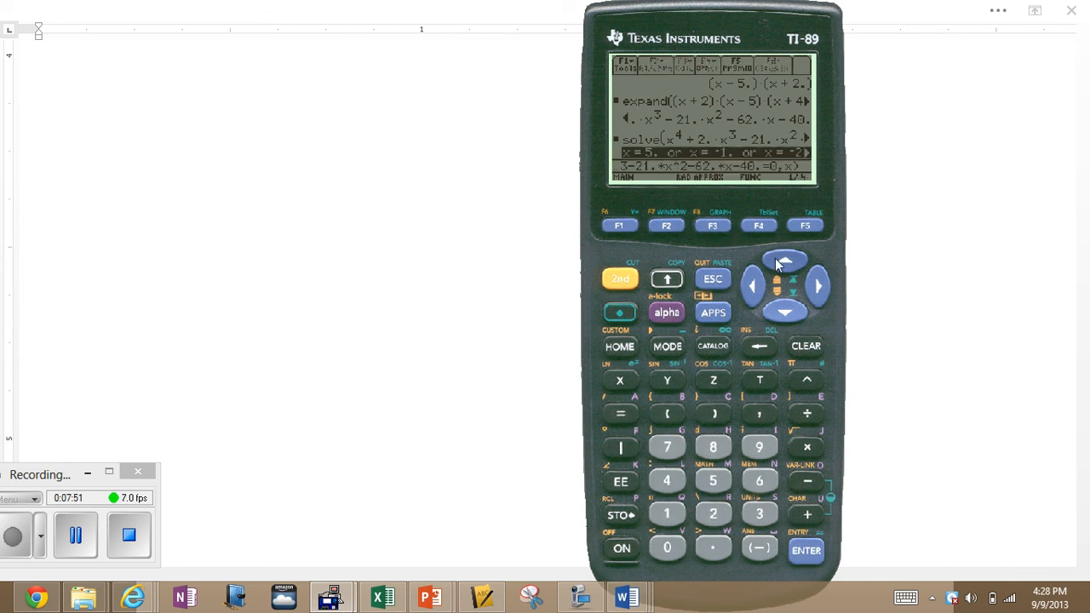
mouse_move(824, 298)
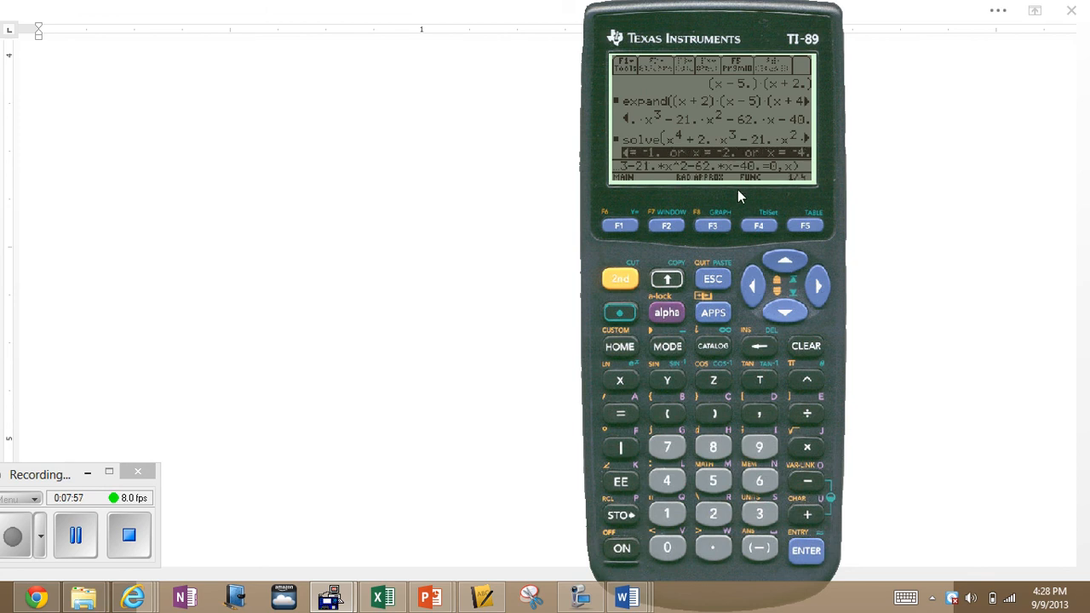
mouse_move(745, 110)
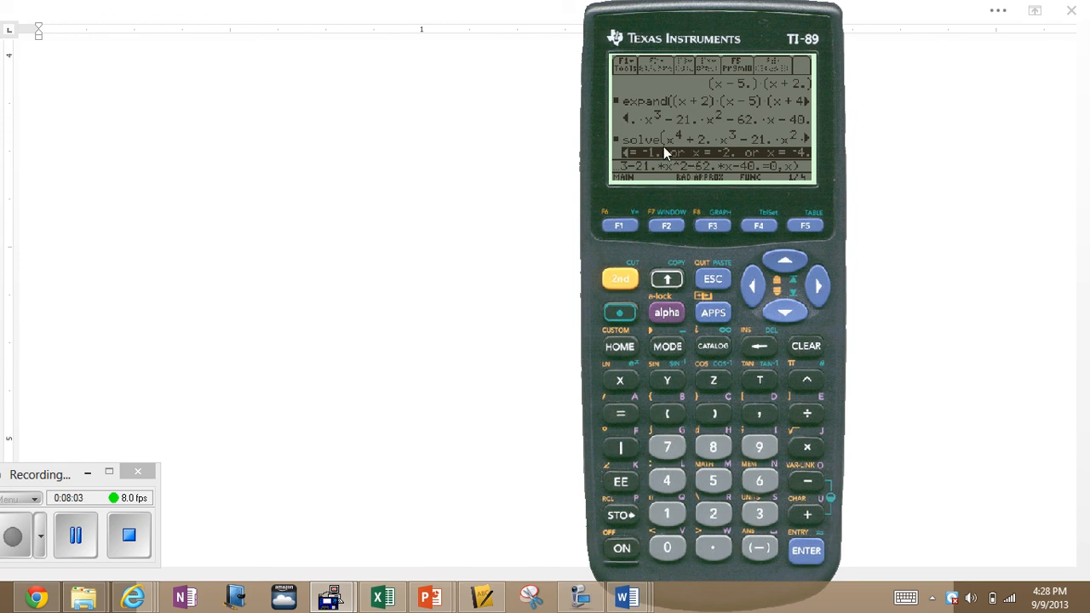
mouse_move(762, 17)
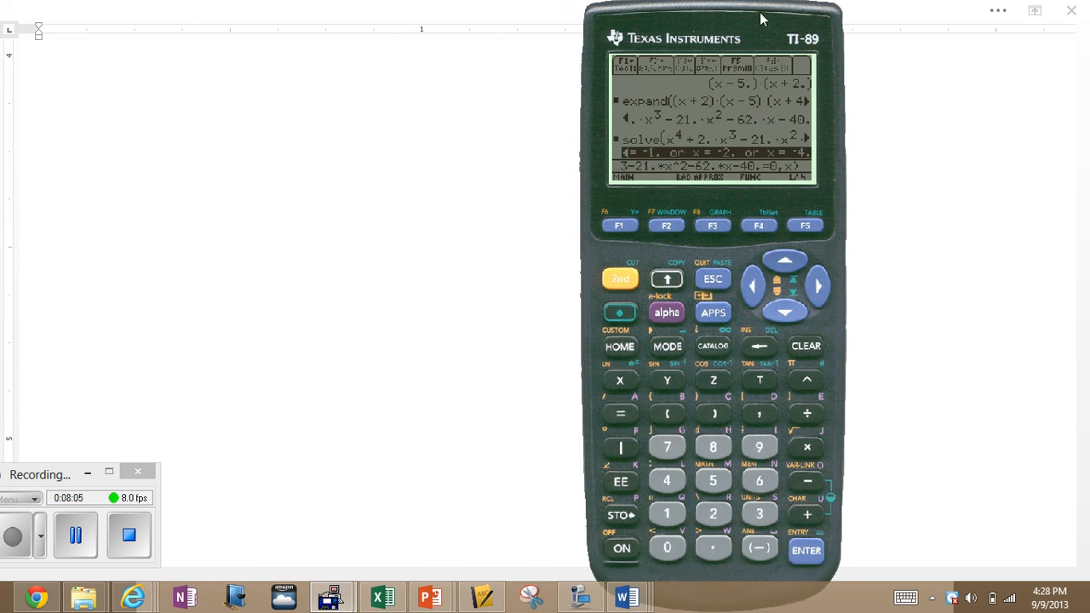
mouse_move(682, 128)
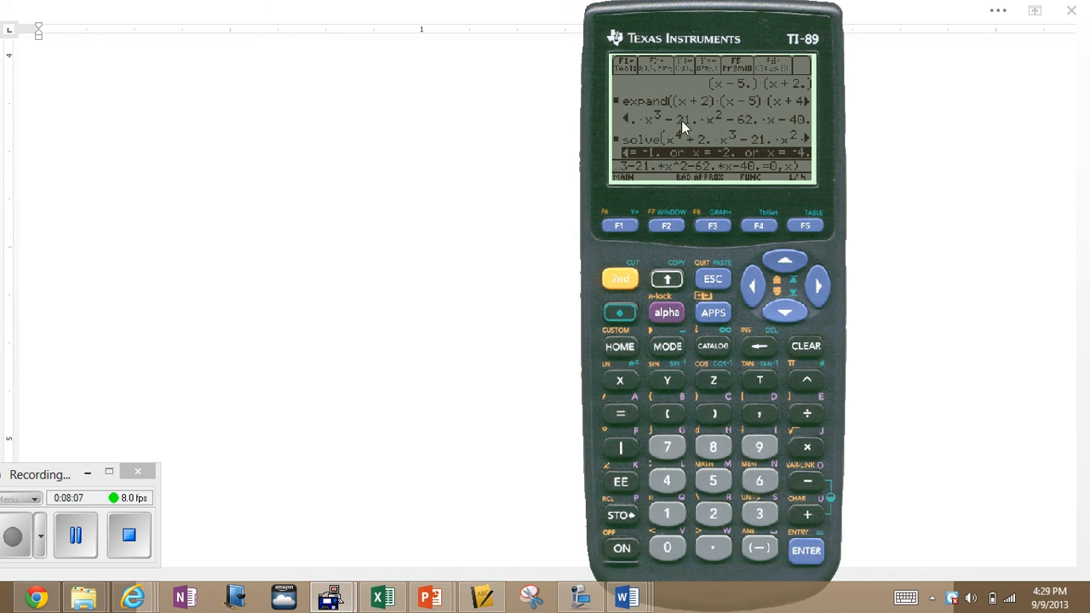
mouse_move(671, 141)
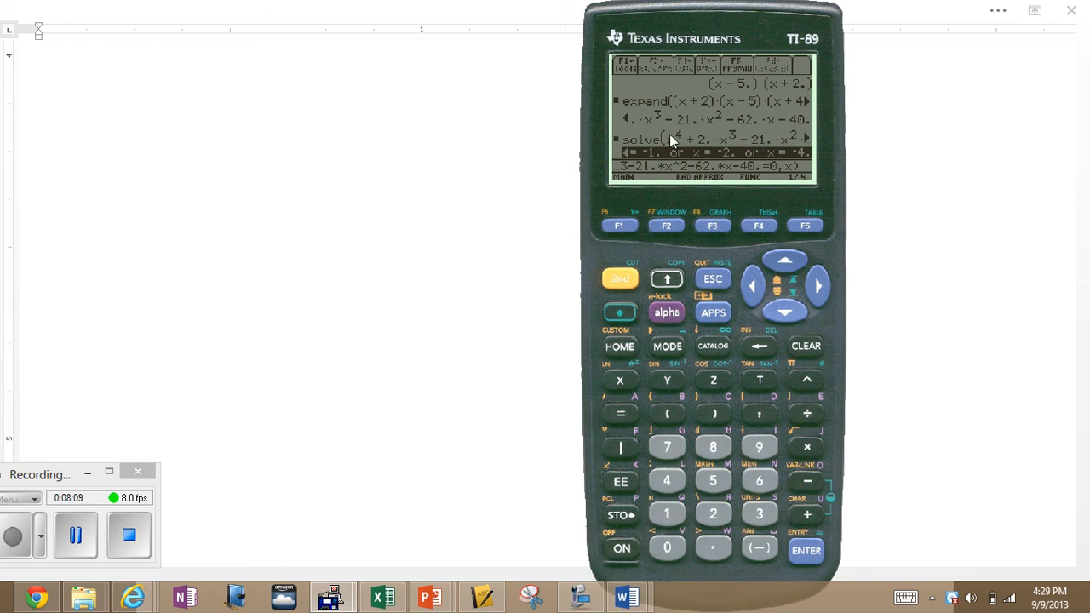
mouse_move(768, 135)
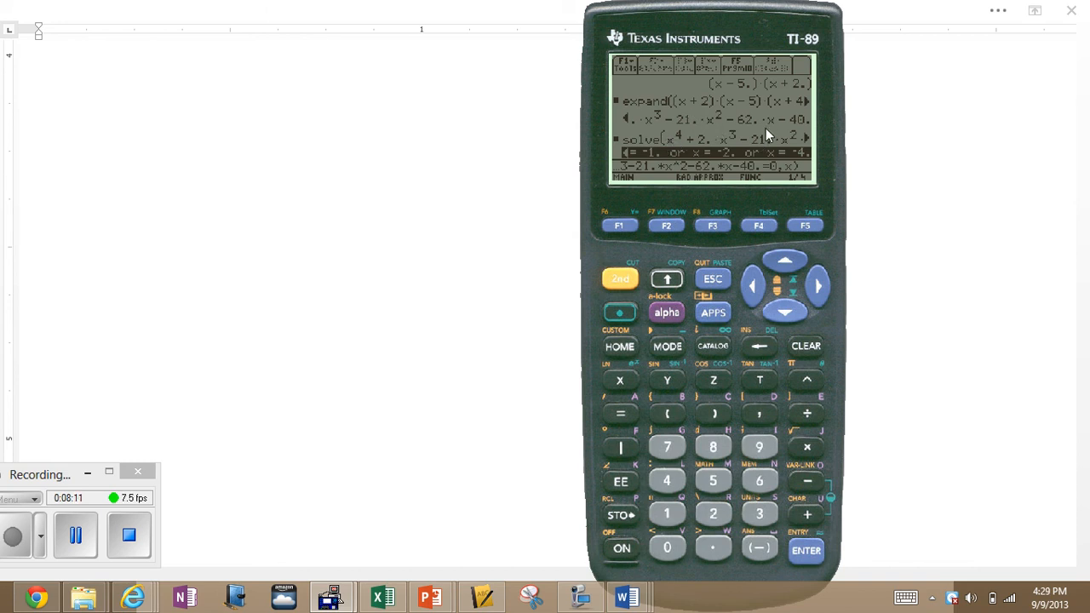
mouse_move(674, 140)
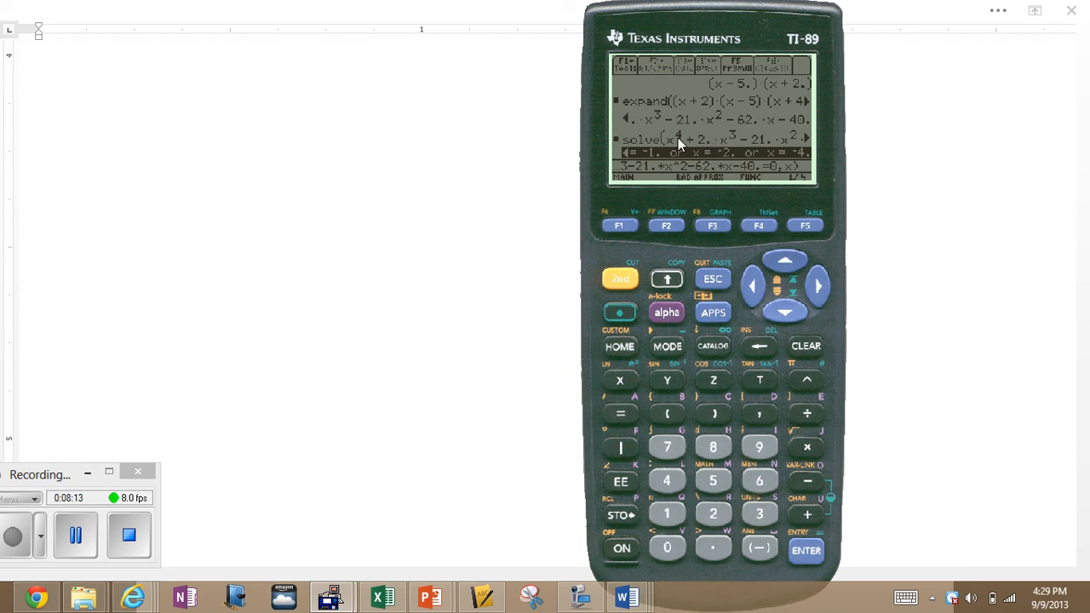
mouse_move(783, 145)
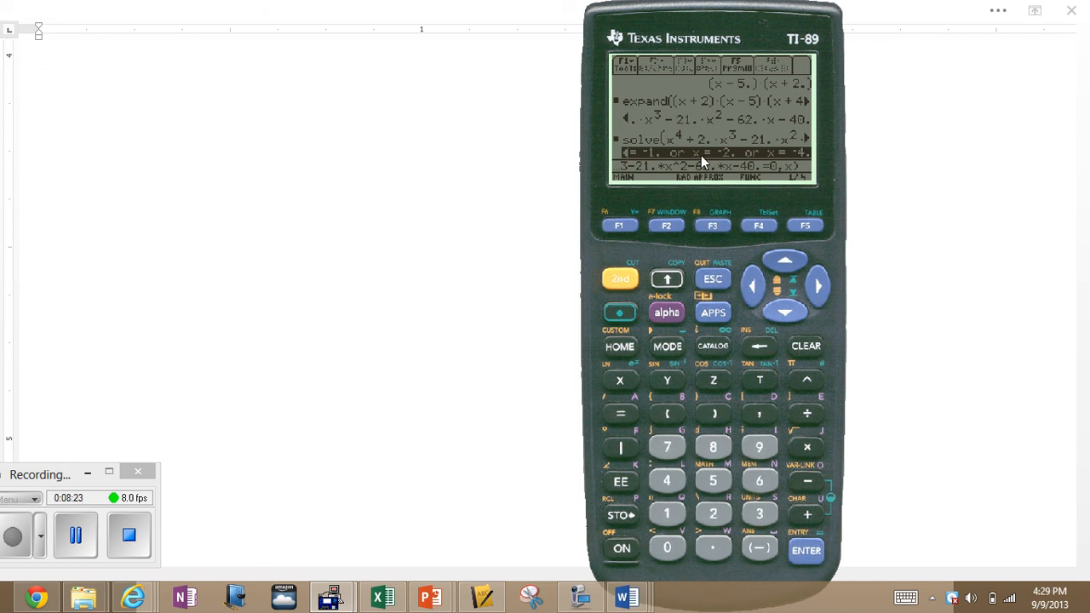
mouse_move(194, 450)
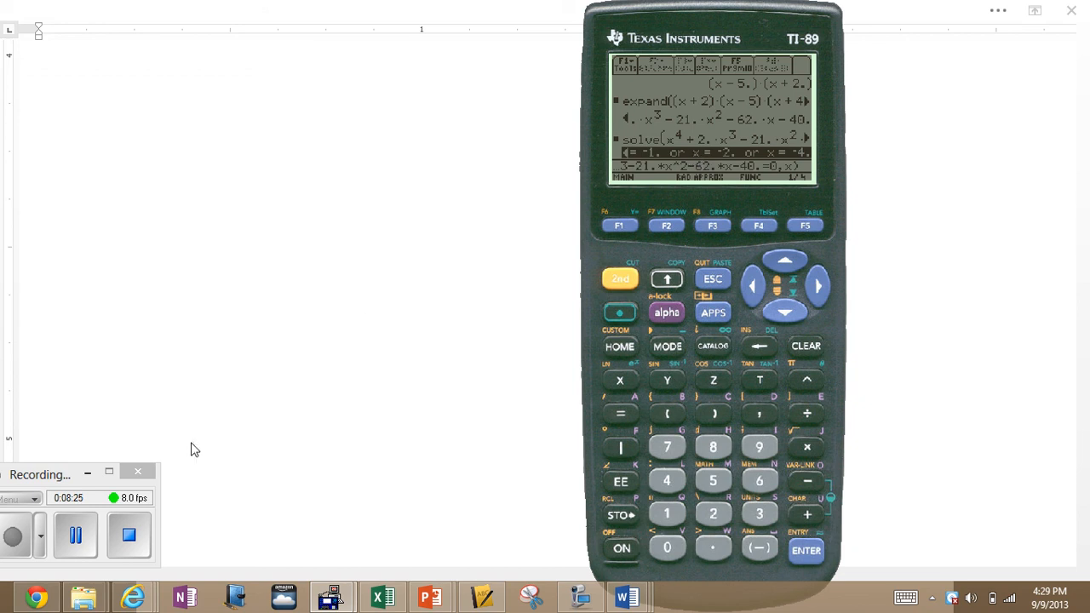